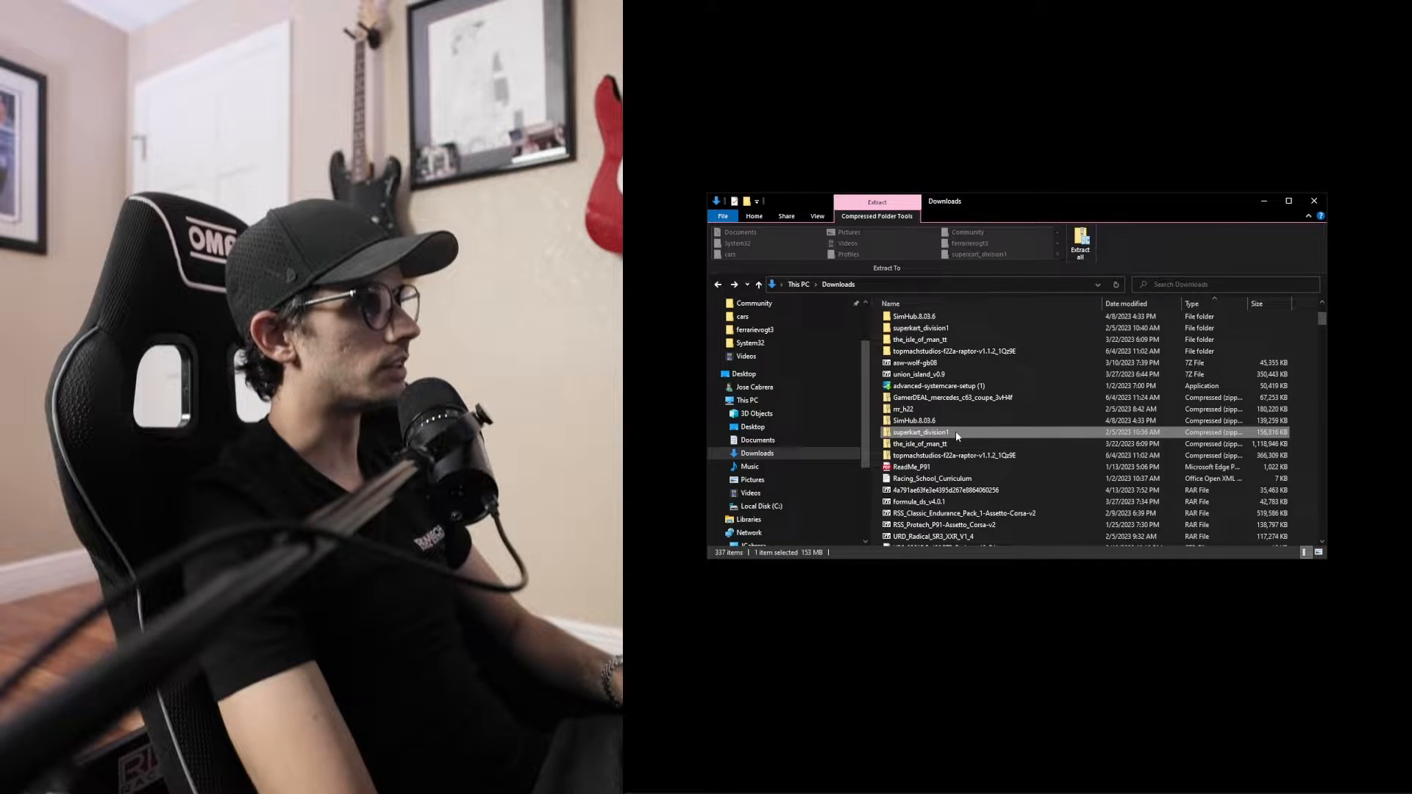
mouse_move(920, 432)
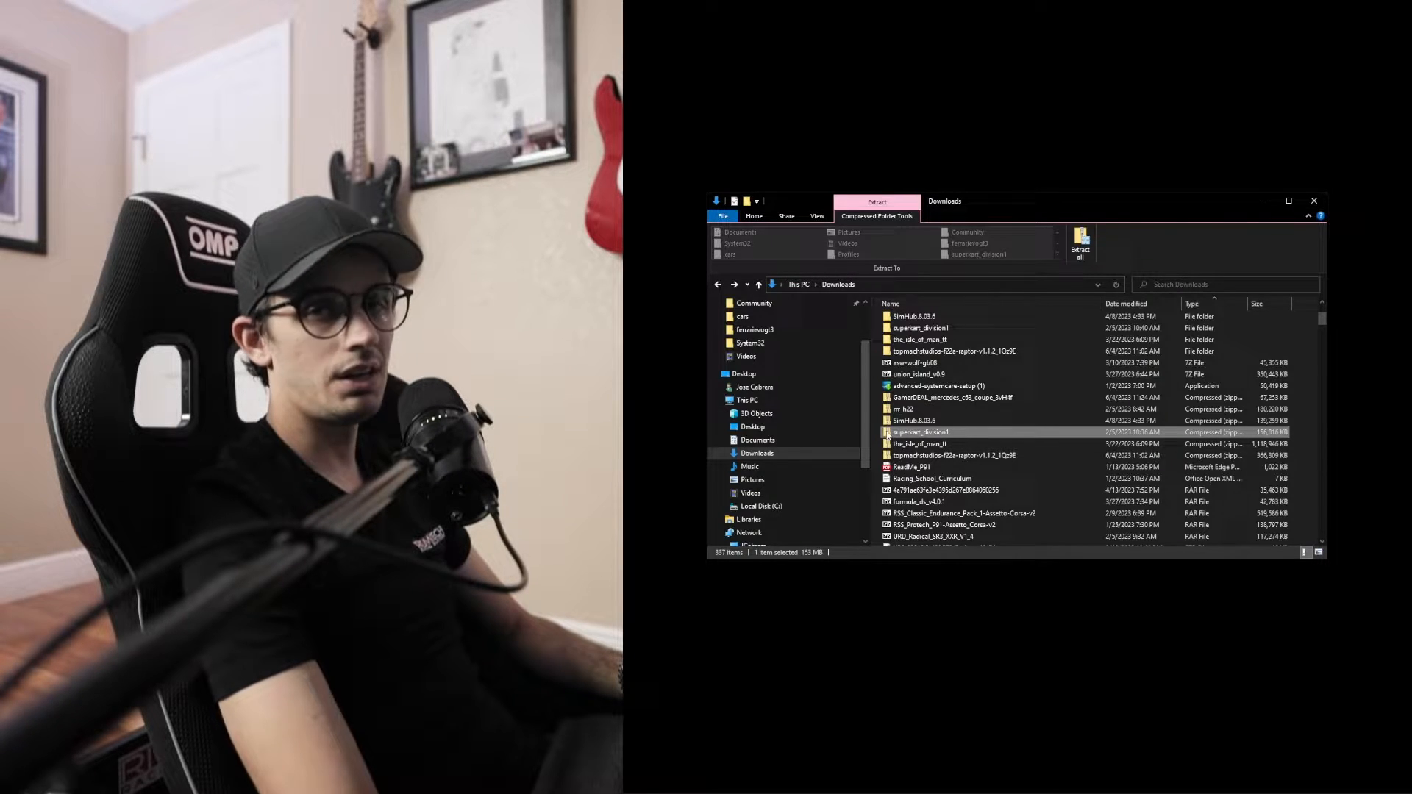
mouse_move(920, 432)
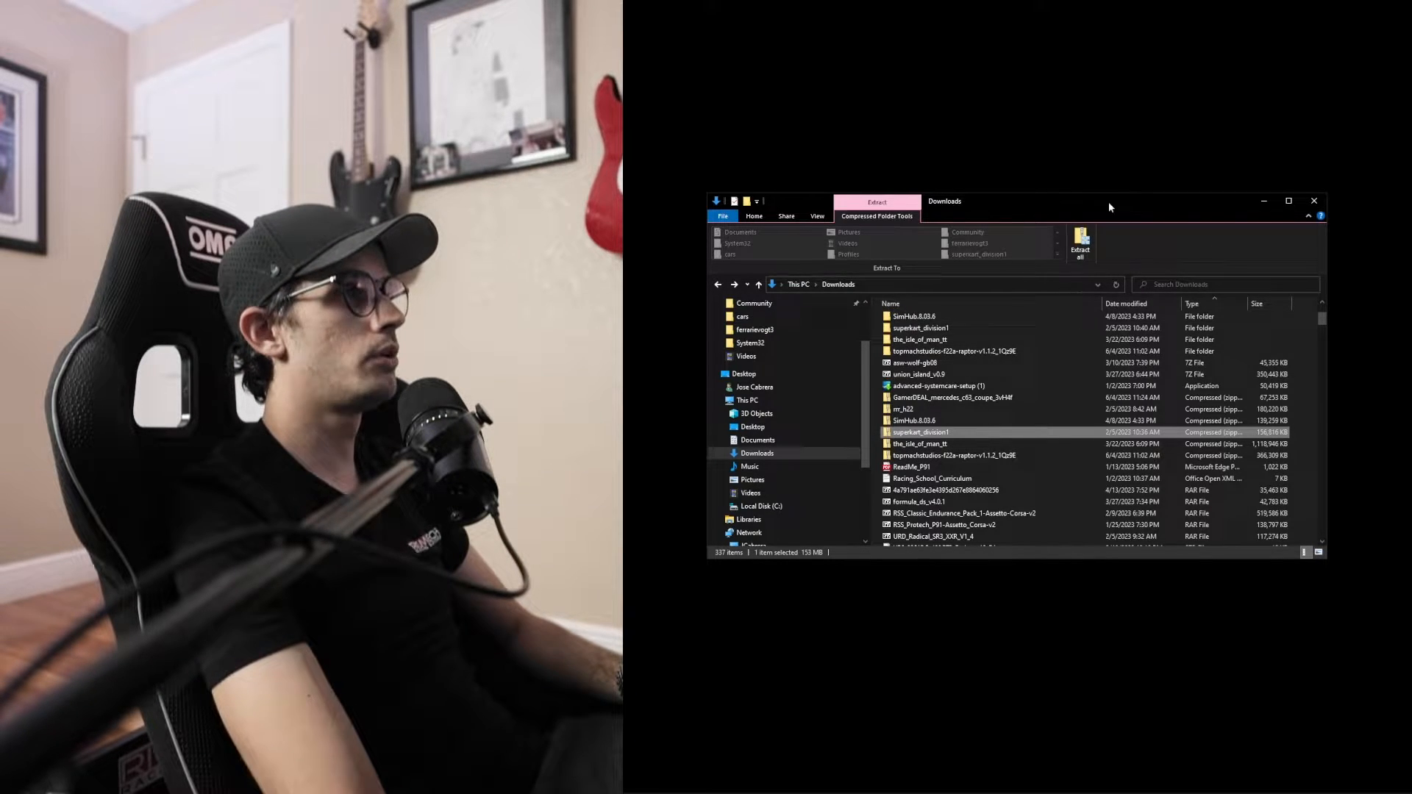
mouse_move(1079, 245)
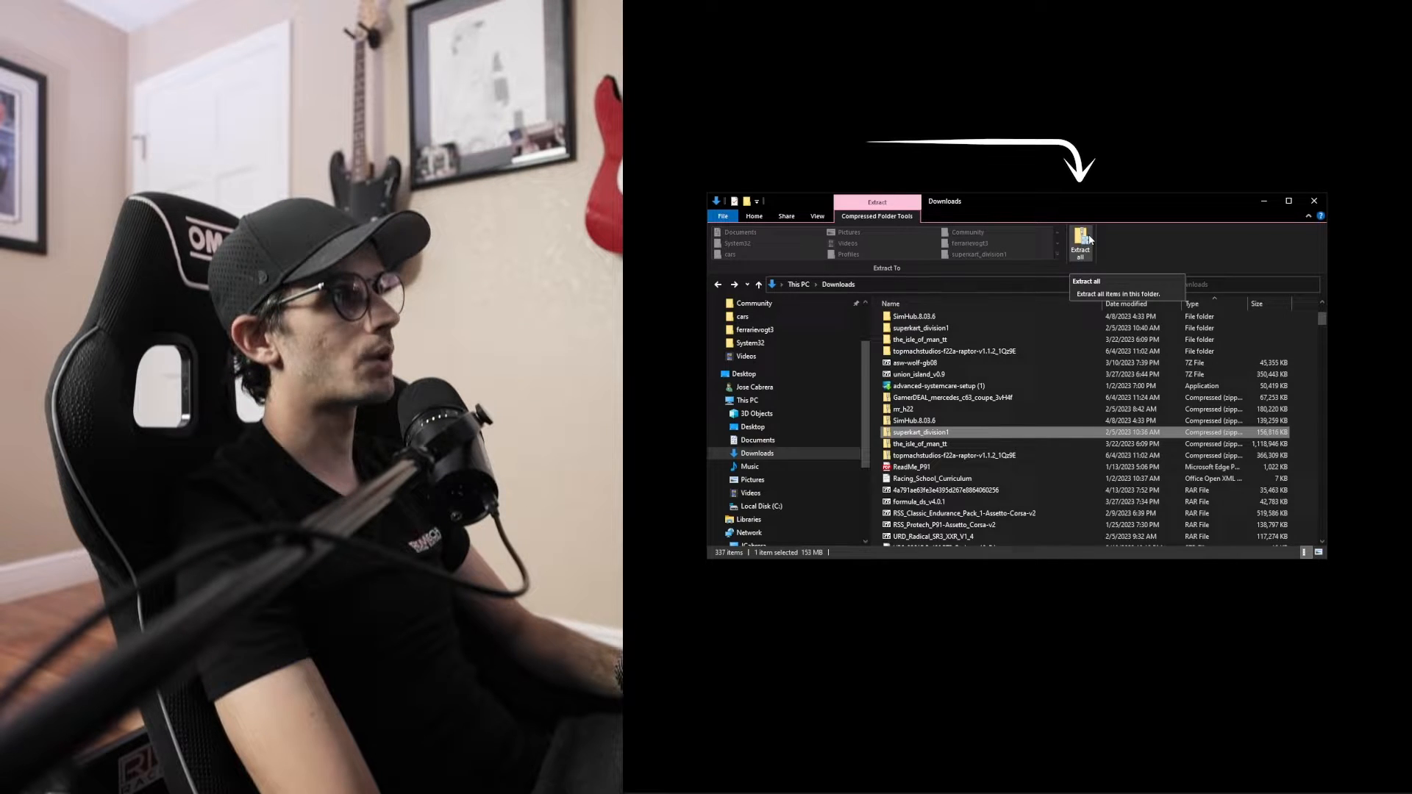
Extract the superkart_division1 zip to the suggested destination in Downloads.
click(1079, 241)
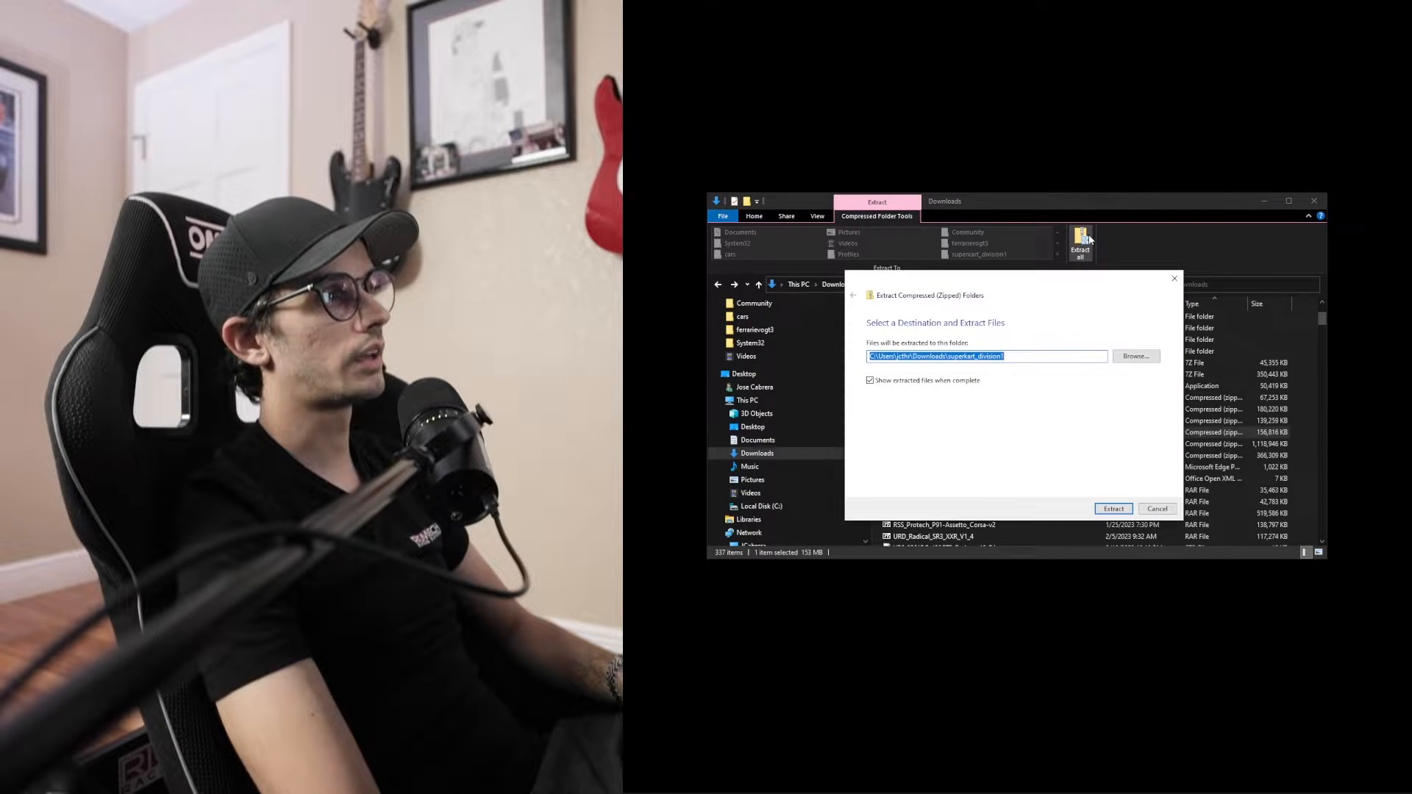
mouse_move(1078, 378)
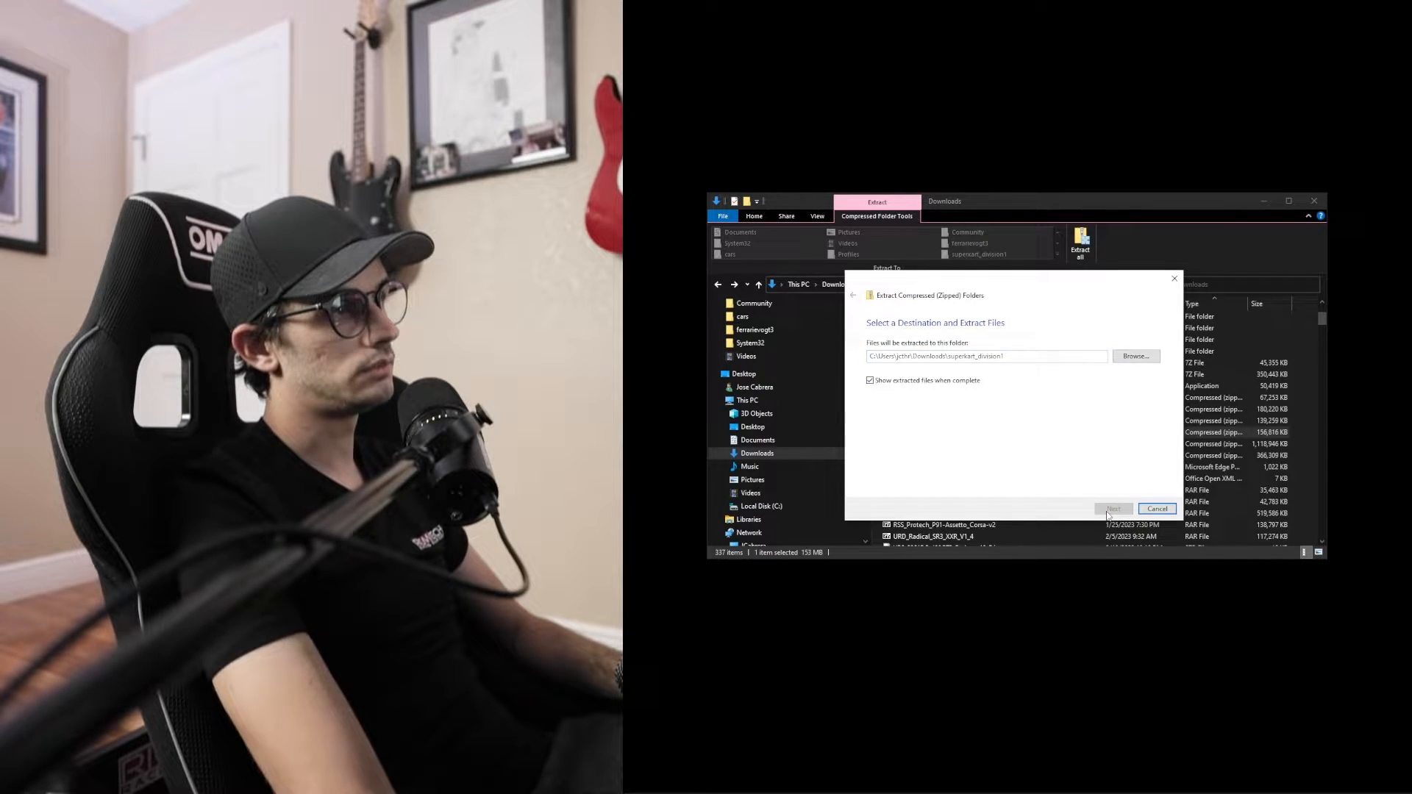
click(1112, 509)
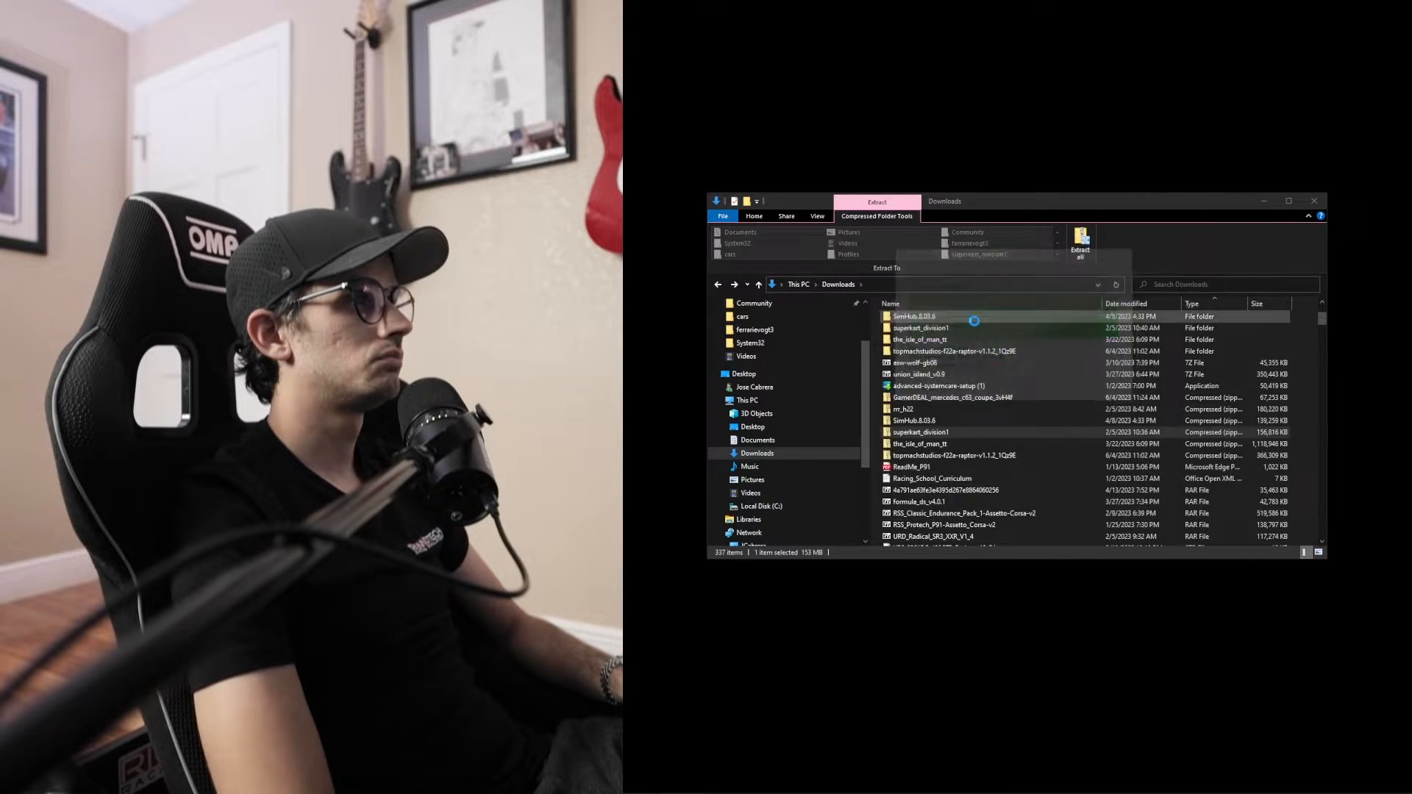
Check the nested superkart_division1 folder's car files, then return to the outer extracted folder.
double_click(917, 328)
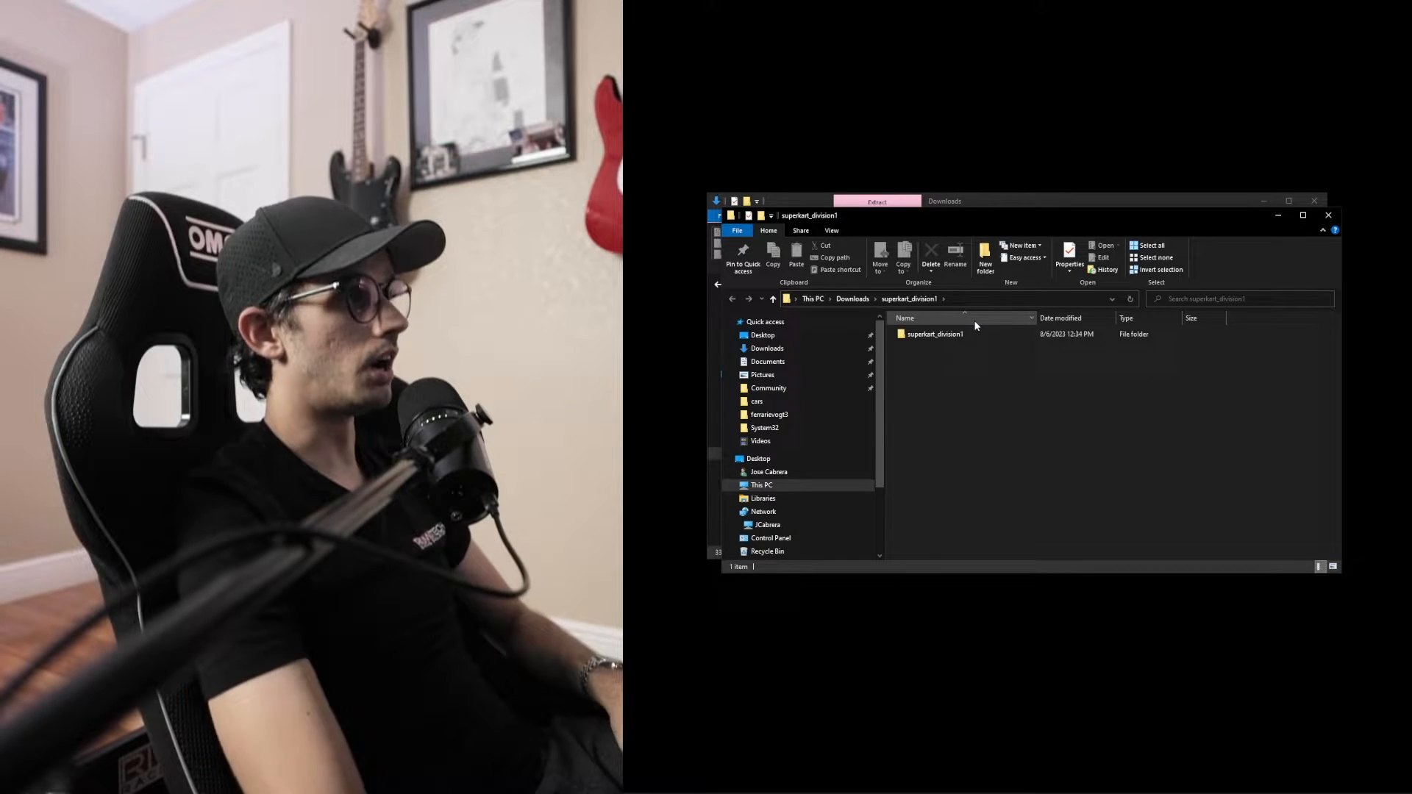
click(934, 334)
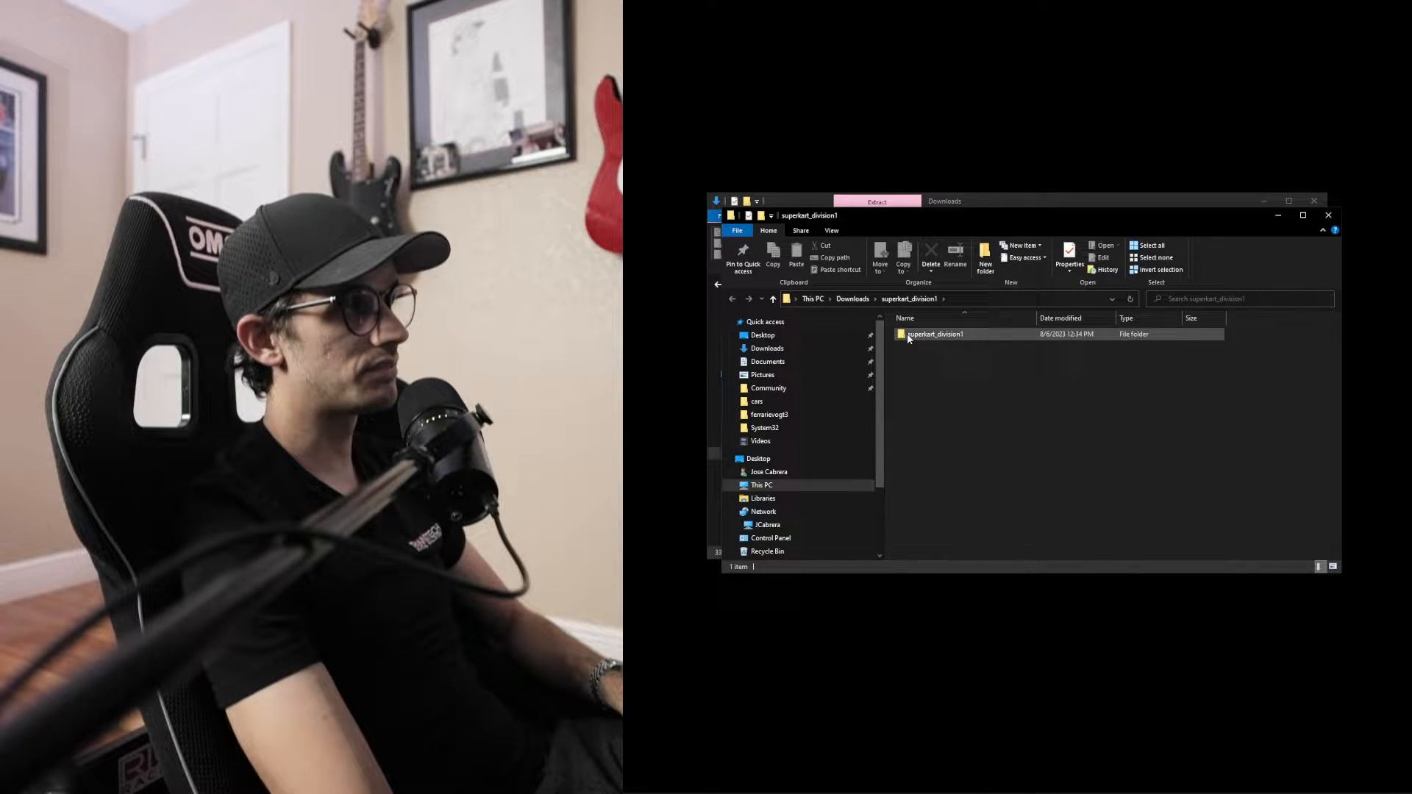
mouse_move(934, 334)
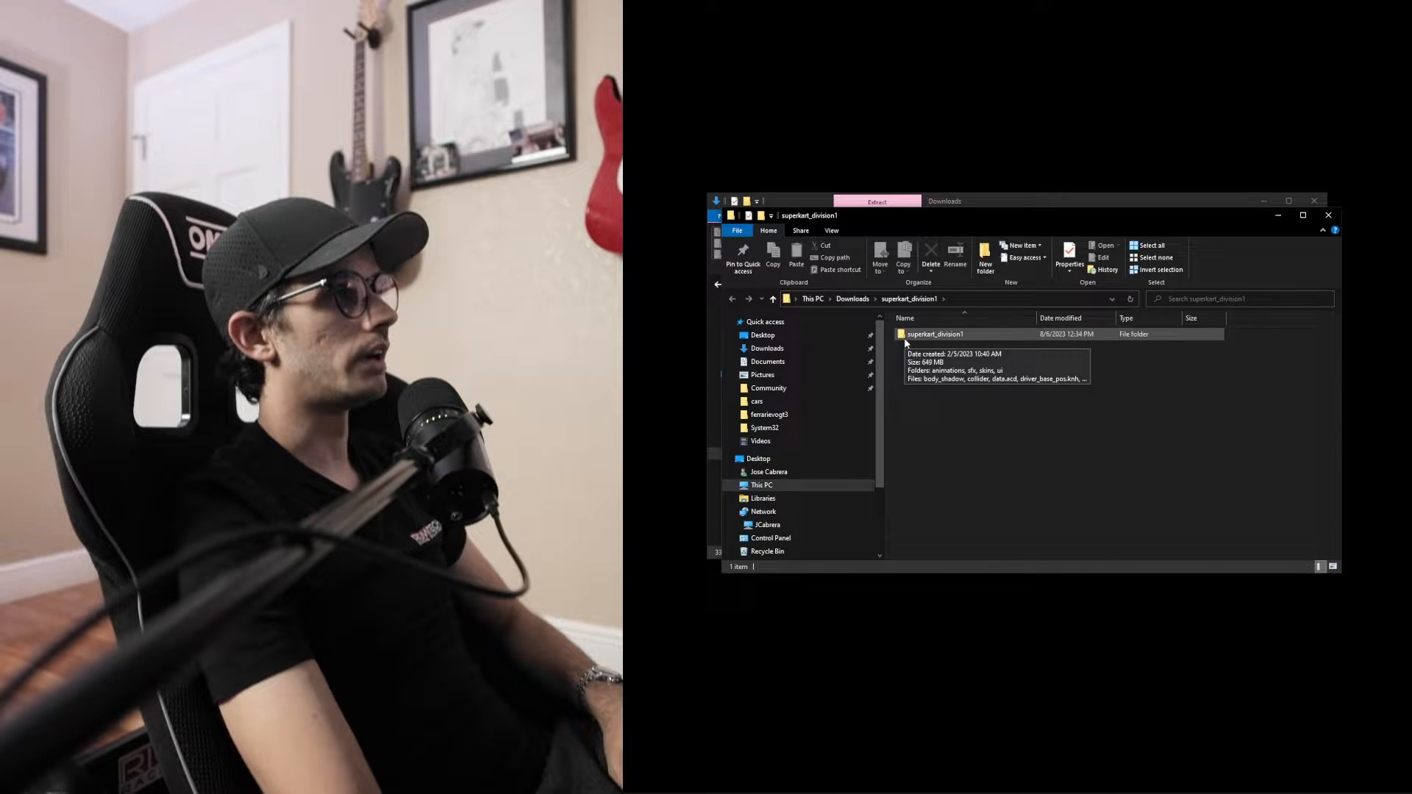
double_click(934, 334)
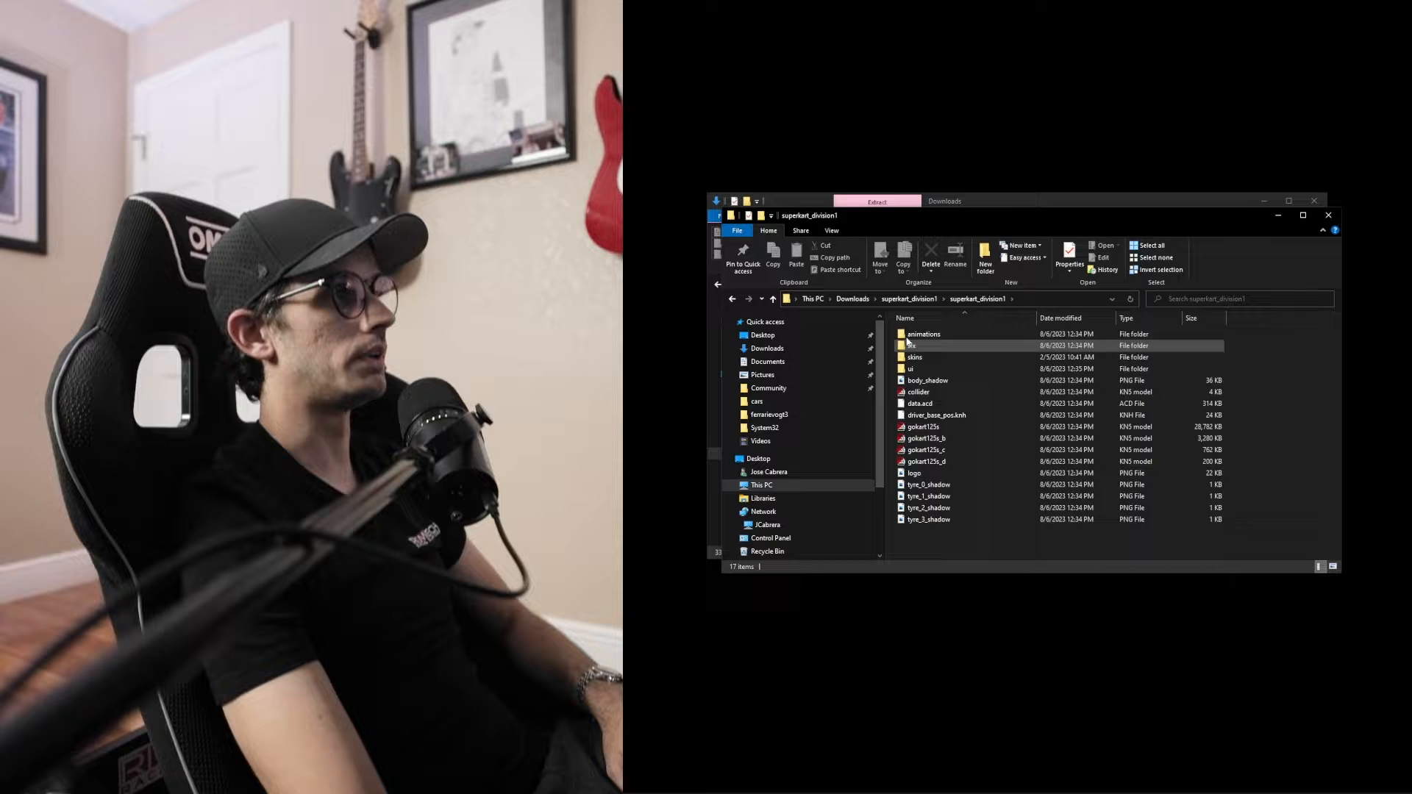
click(735, 297)
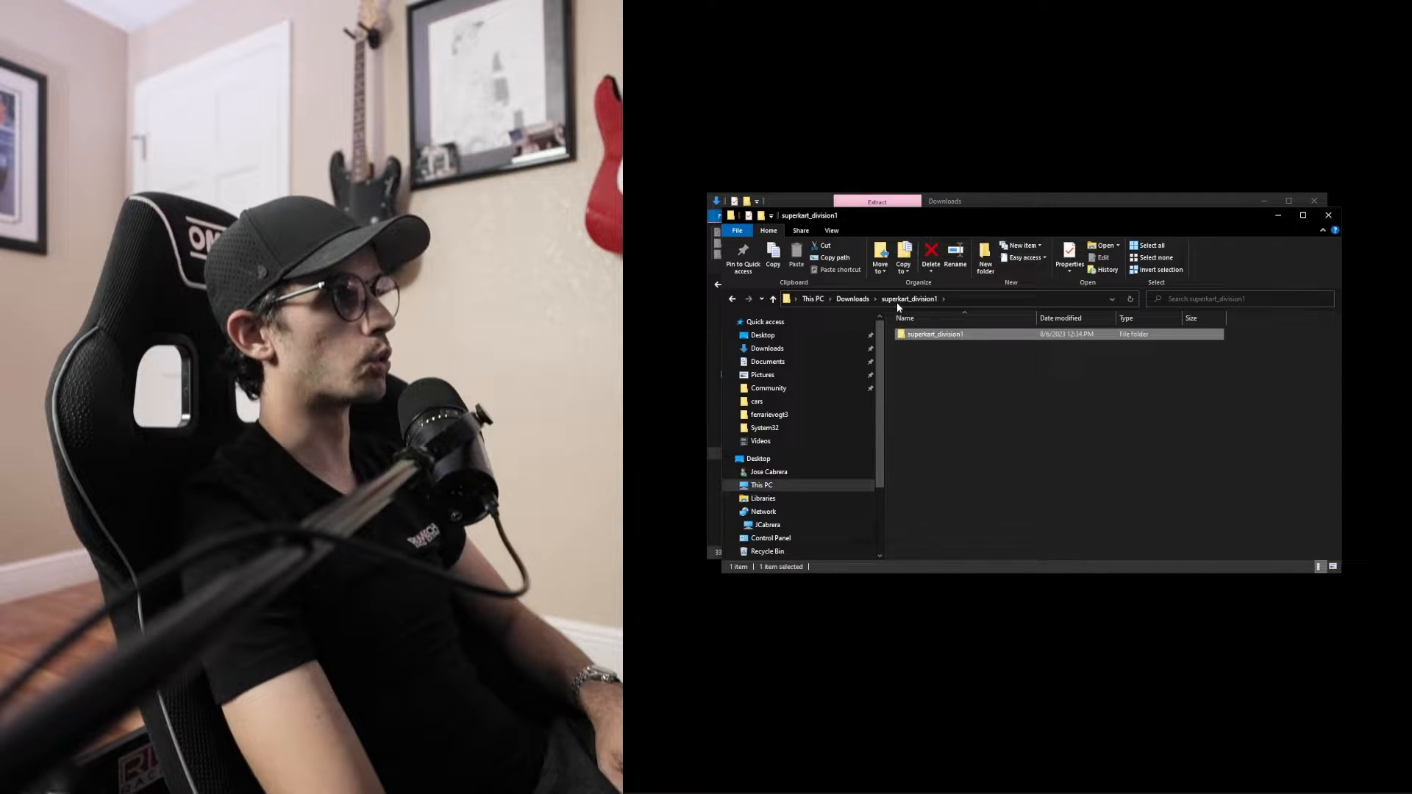
mouse_move(984, 361)
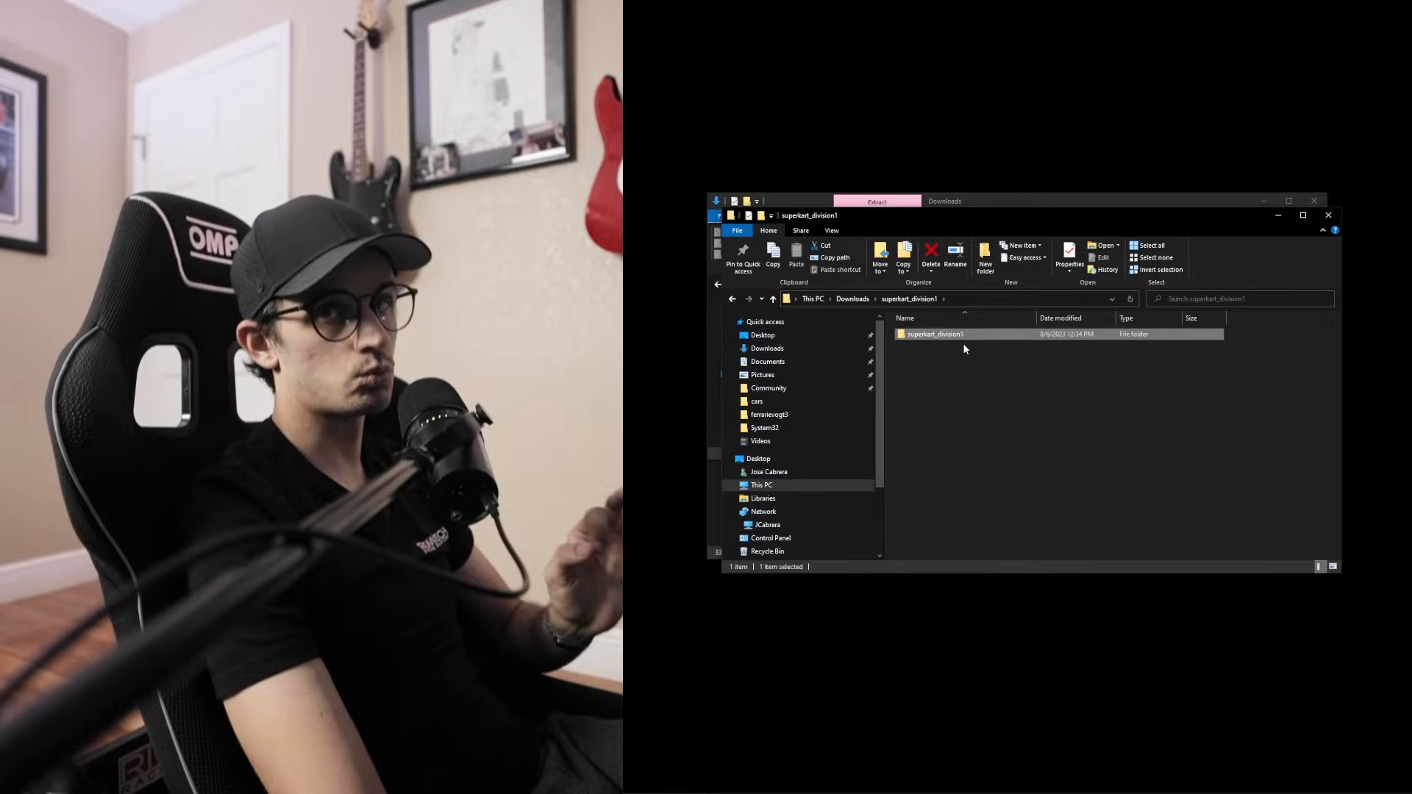
double_click(934, 334)
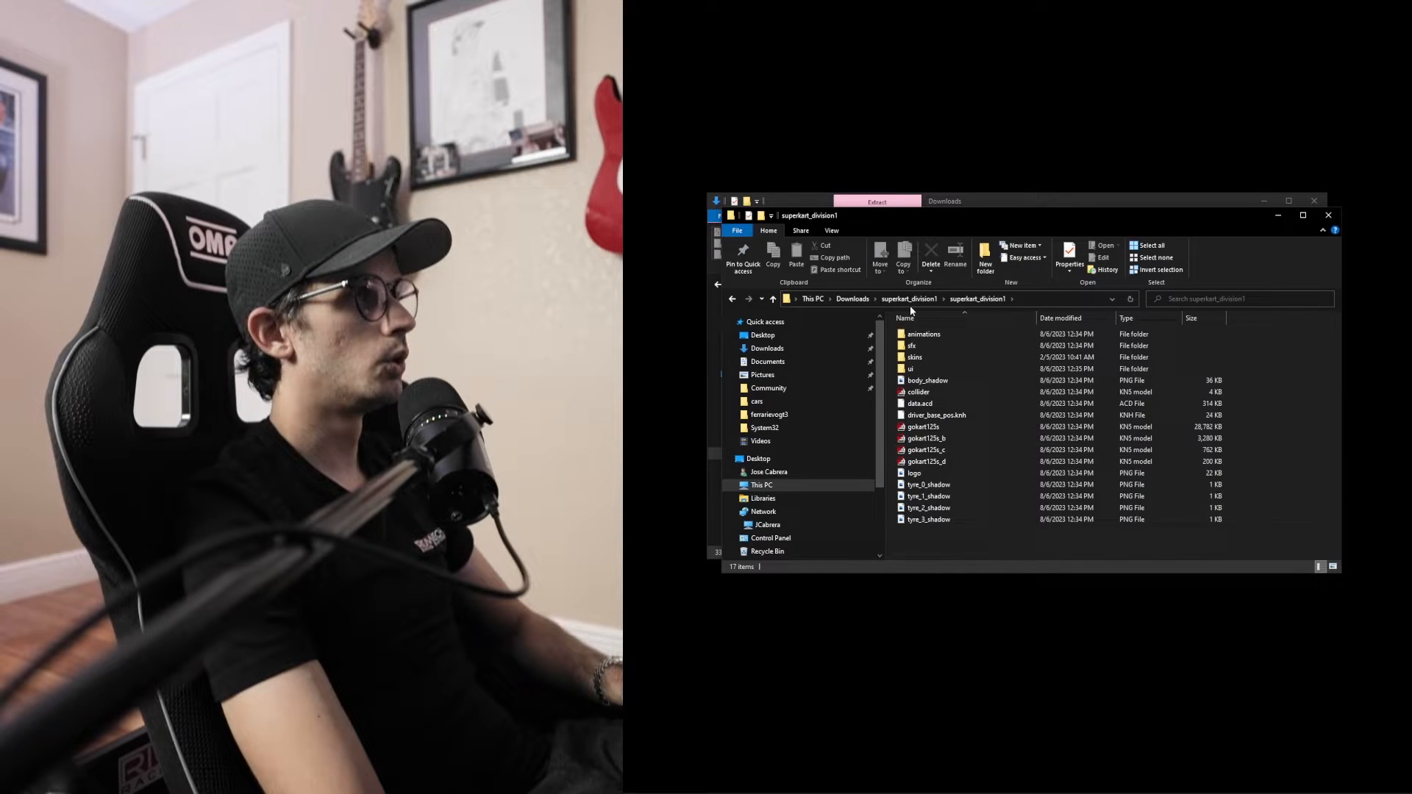
click(749, 298)
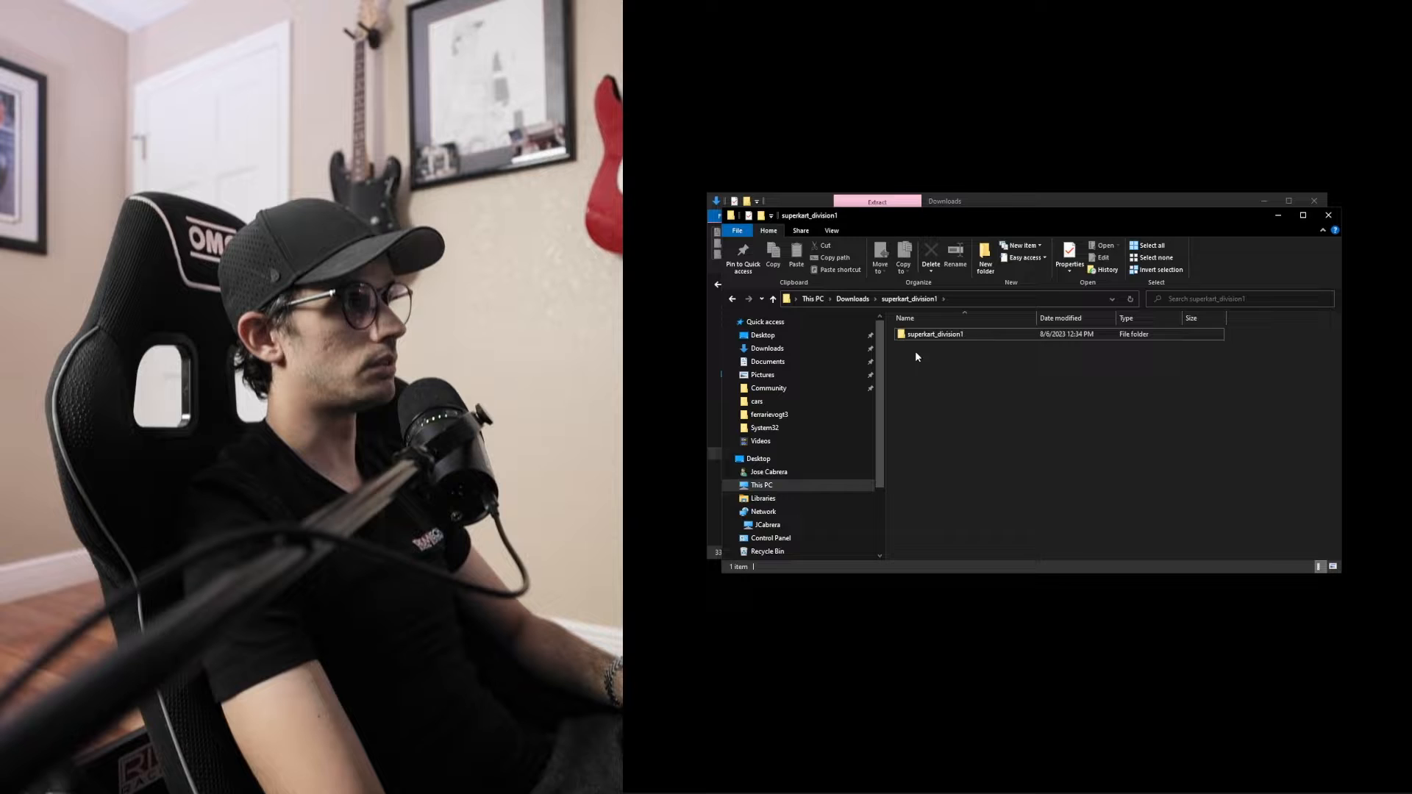
Bring up actions for the inner superkart_division1 folder, then return to the Downloads window.
right_click(934, 334)
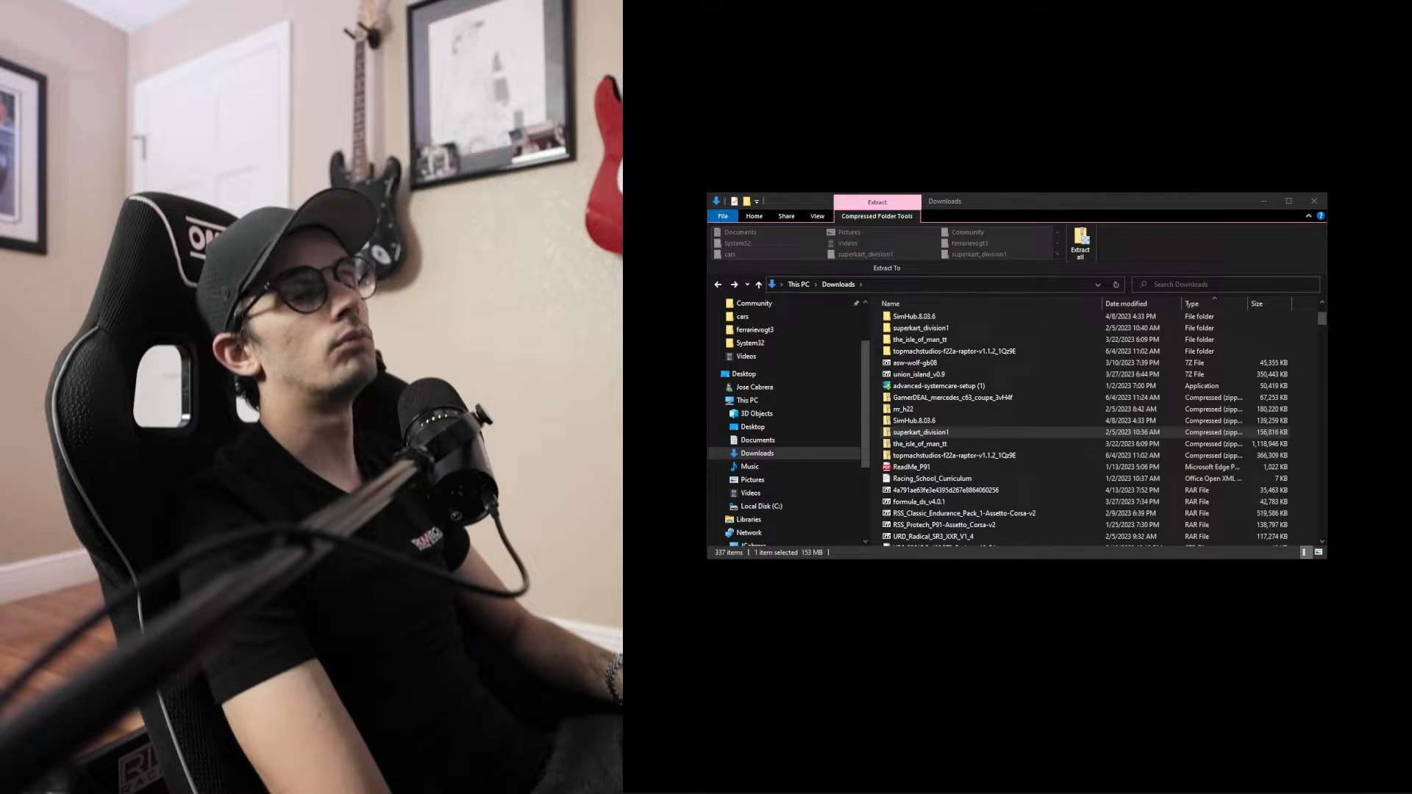
click(747, 400)
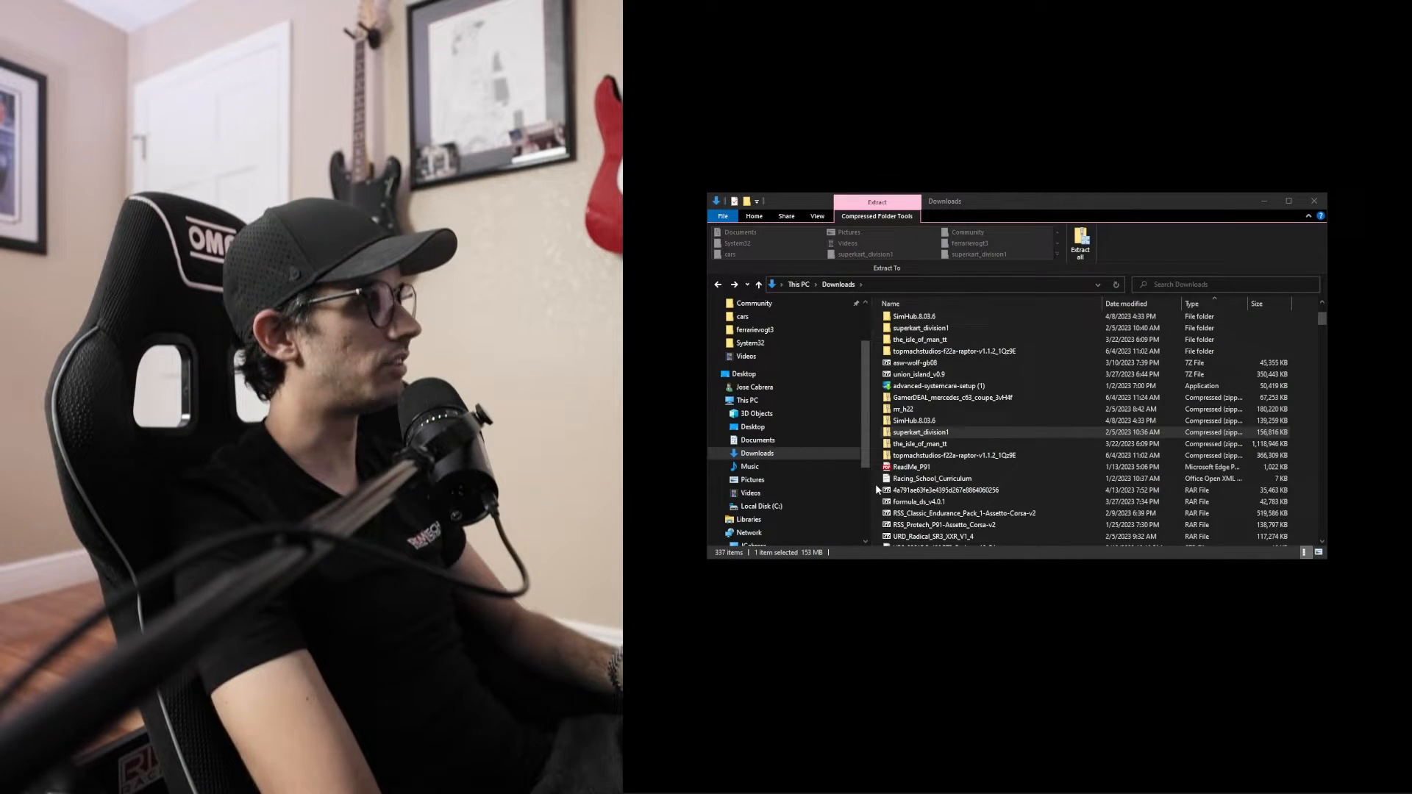
Go from Local Disk (C:) through Program Files (x86) into the Steam folder.
click(761, 505)
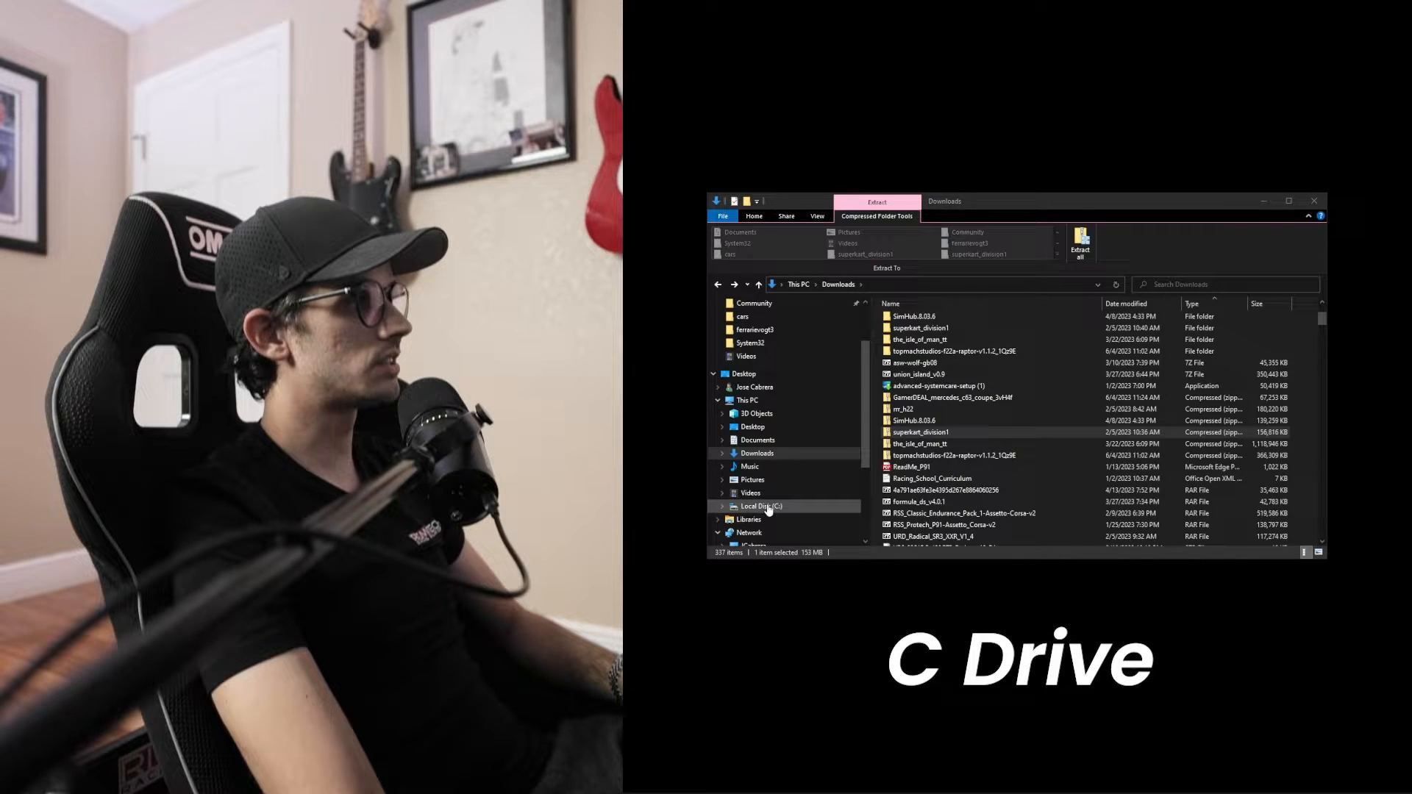
click(758, 506)
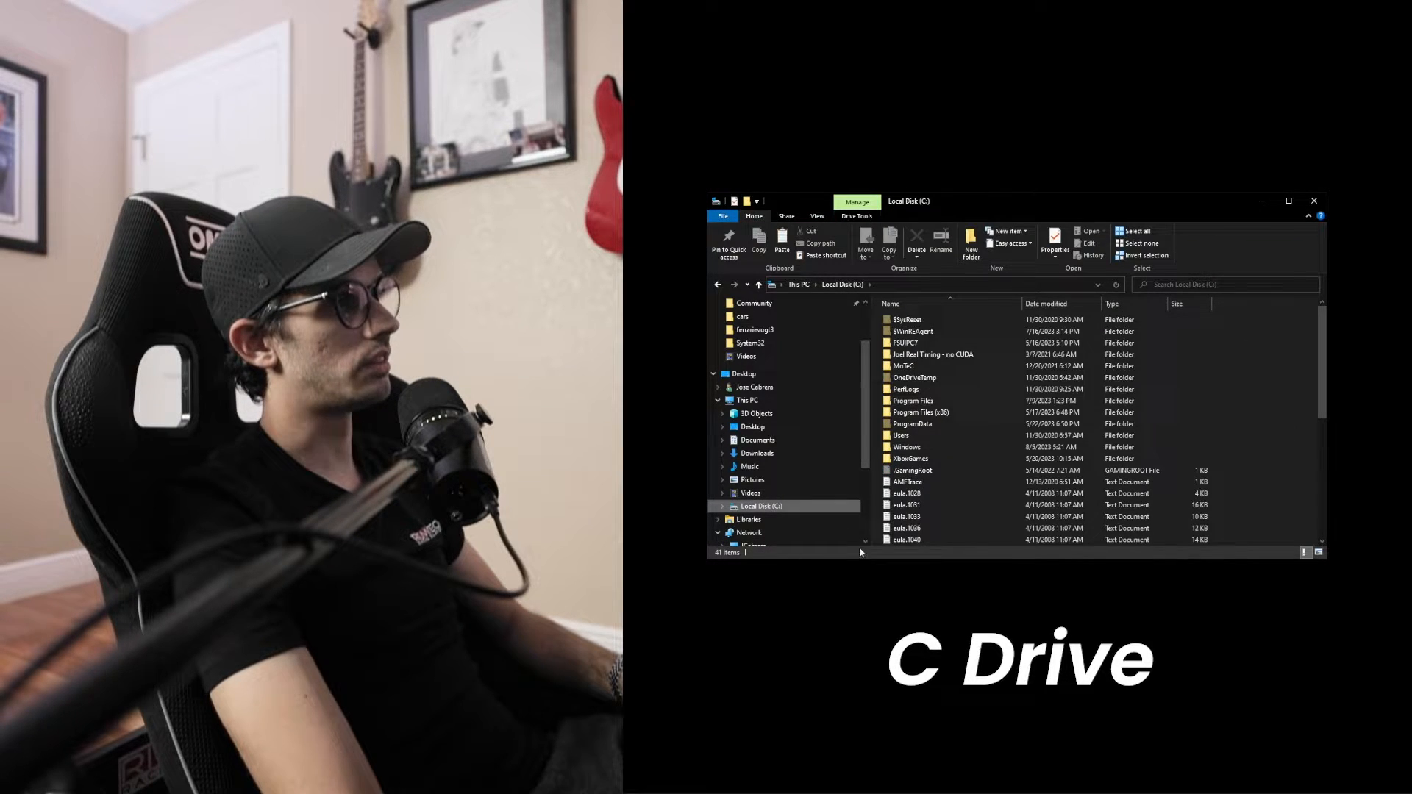
click(918, 412)
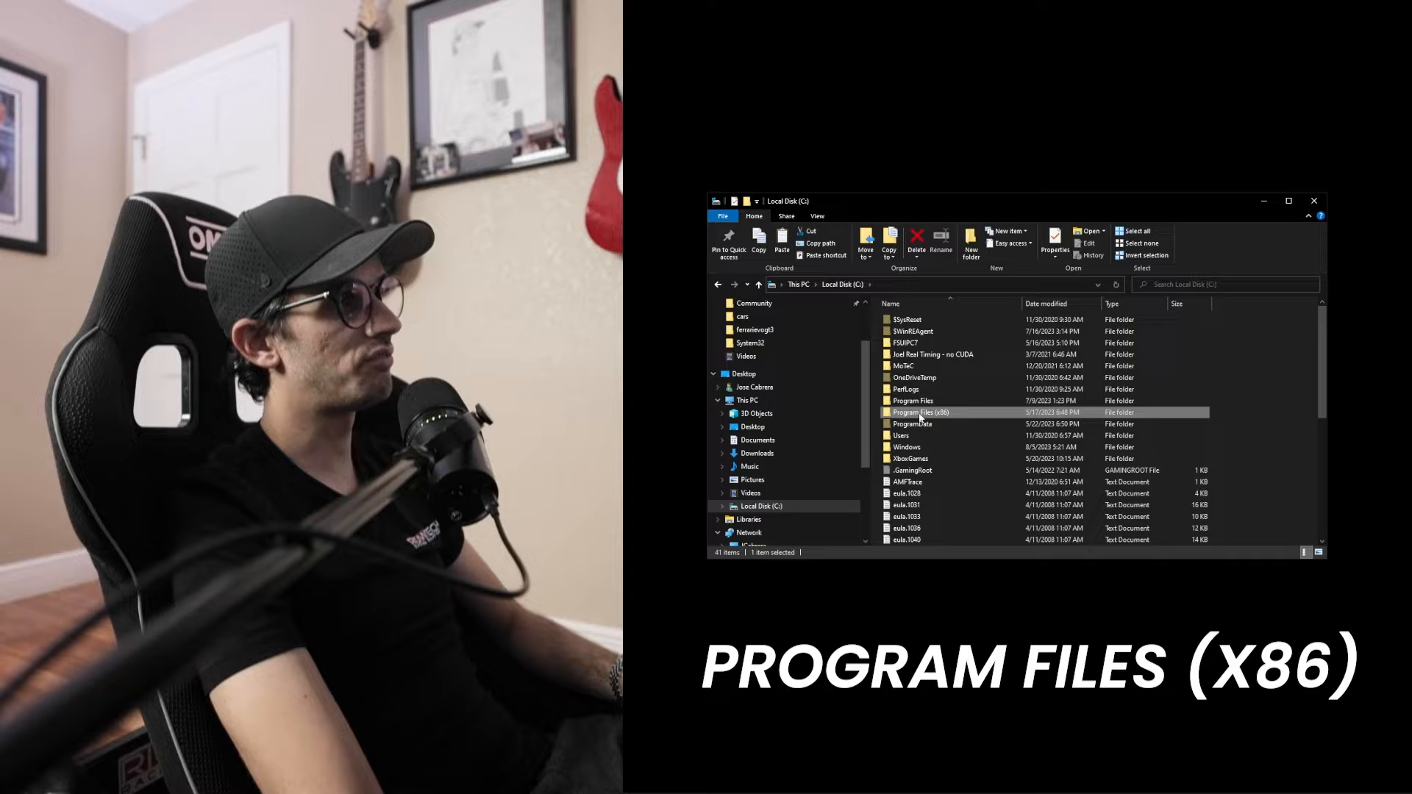
double_click(916, 412)
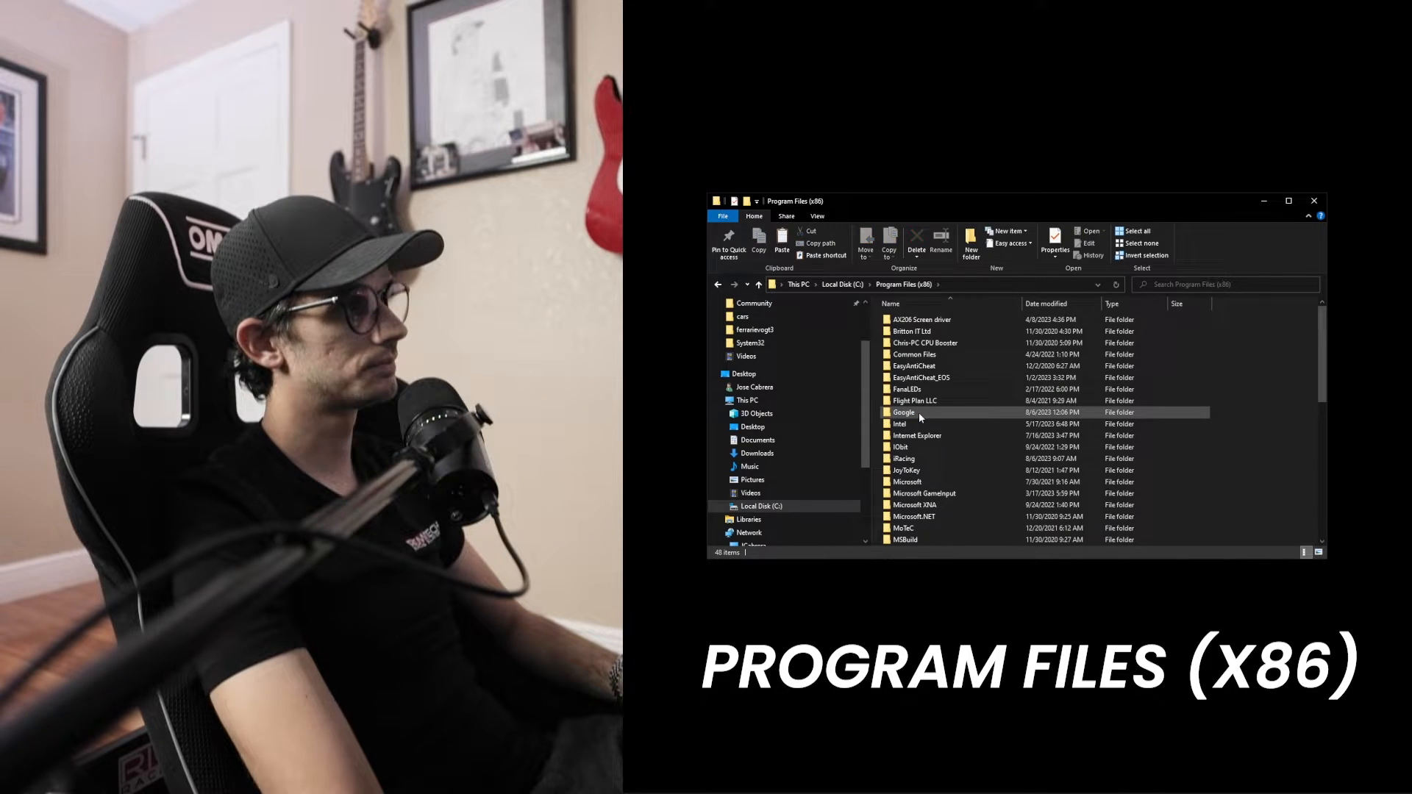
scroll(down, 3)
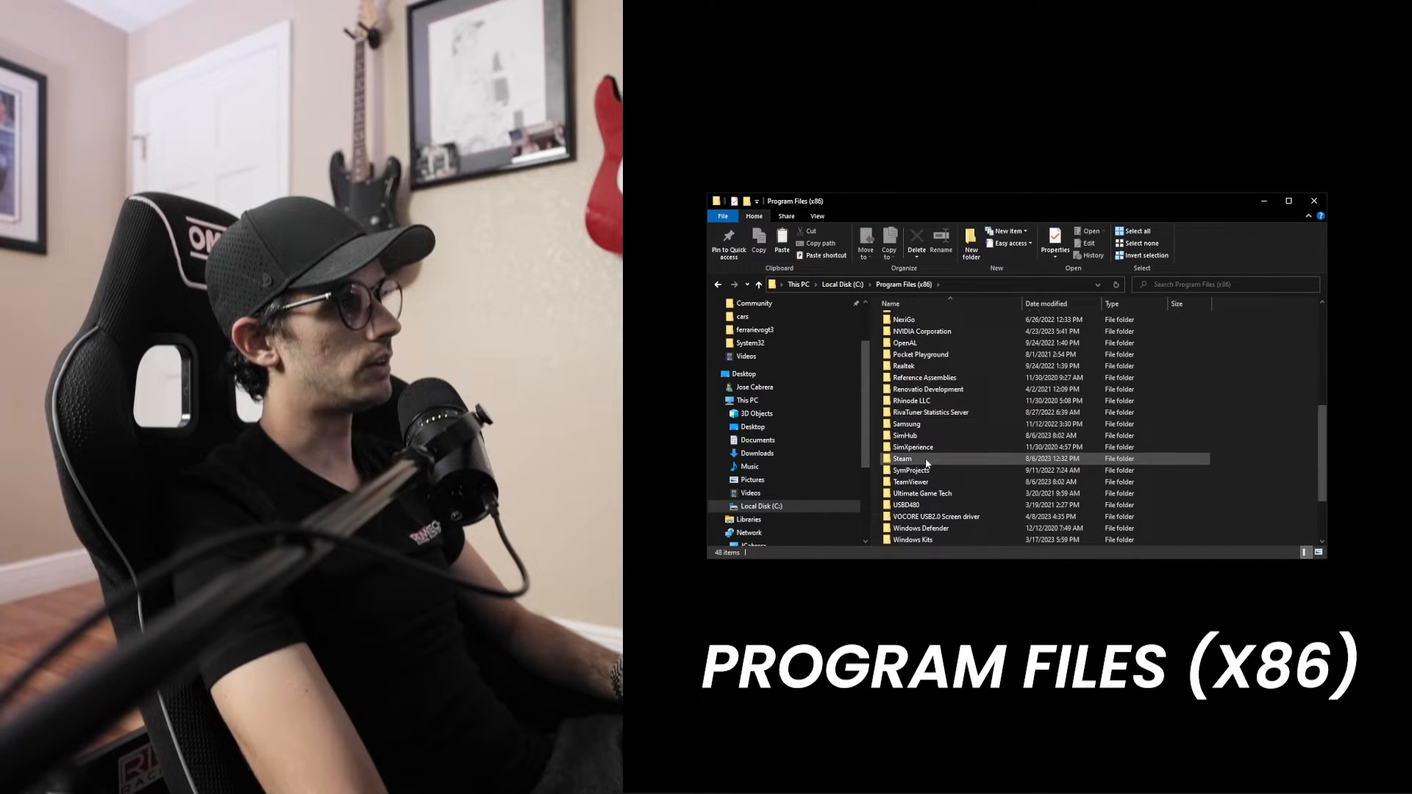
double_click(902, 458)
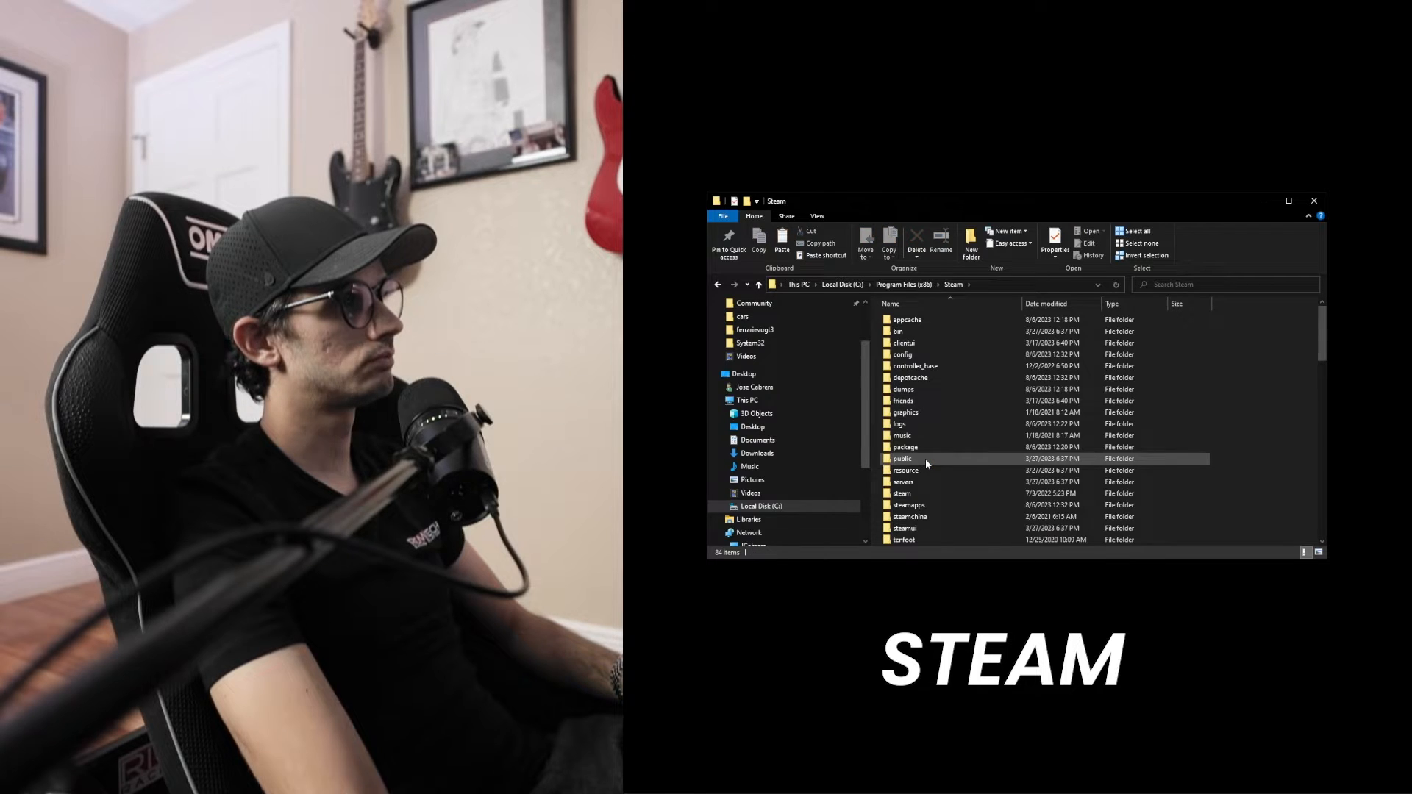
Go through steamapps, common and assettocorsa into the content folder.
click(909, 504)
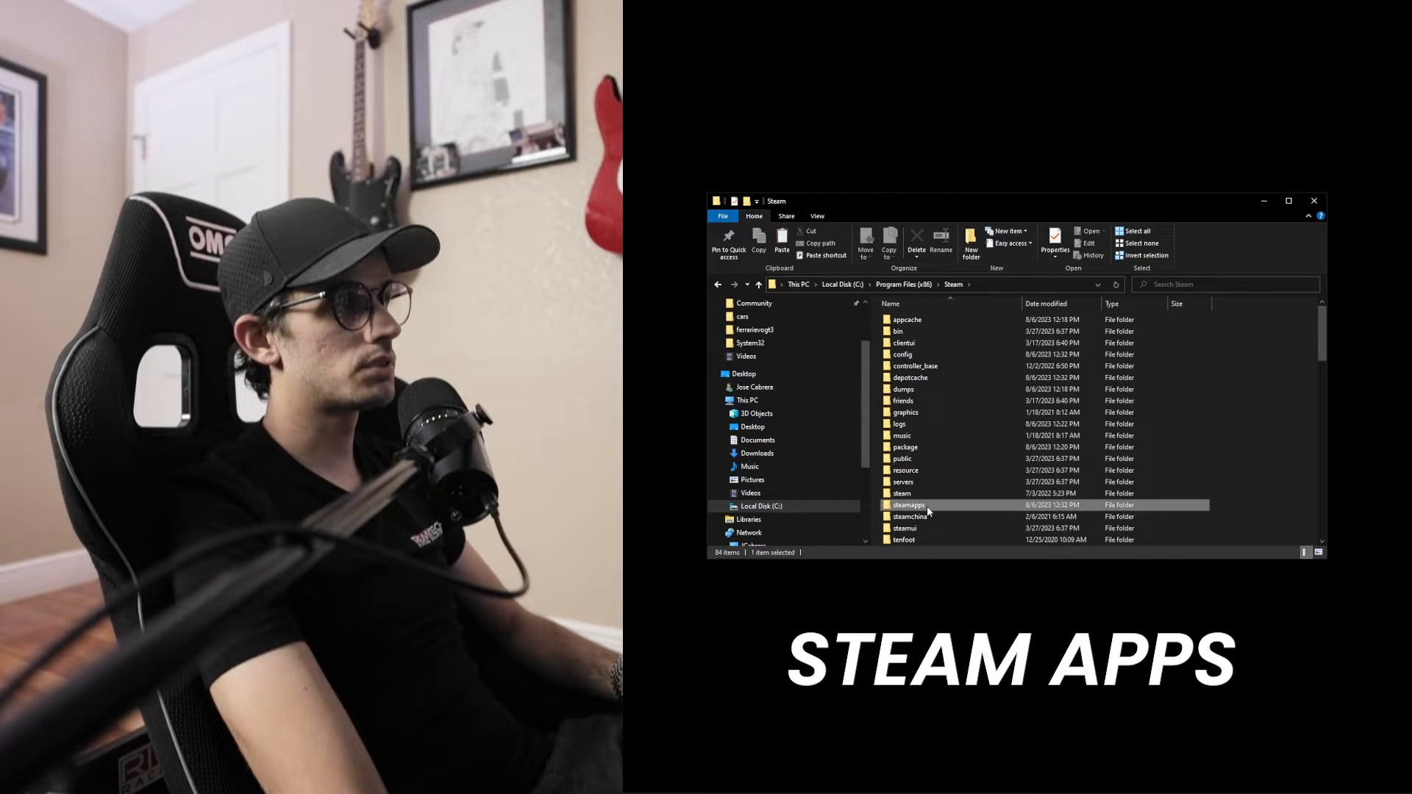
double_click(907, 504)
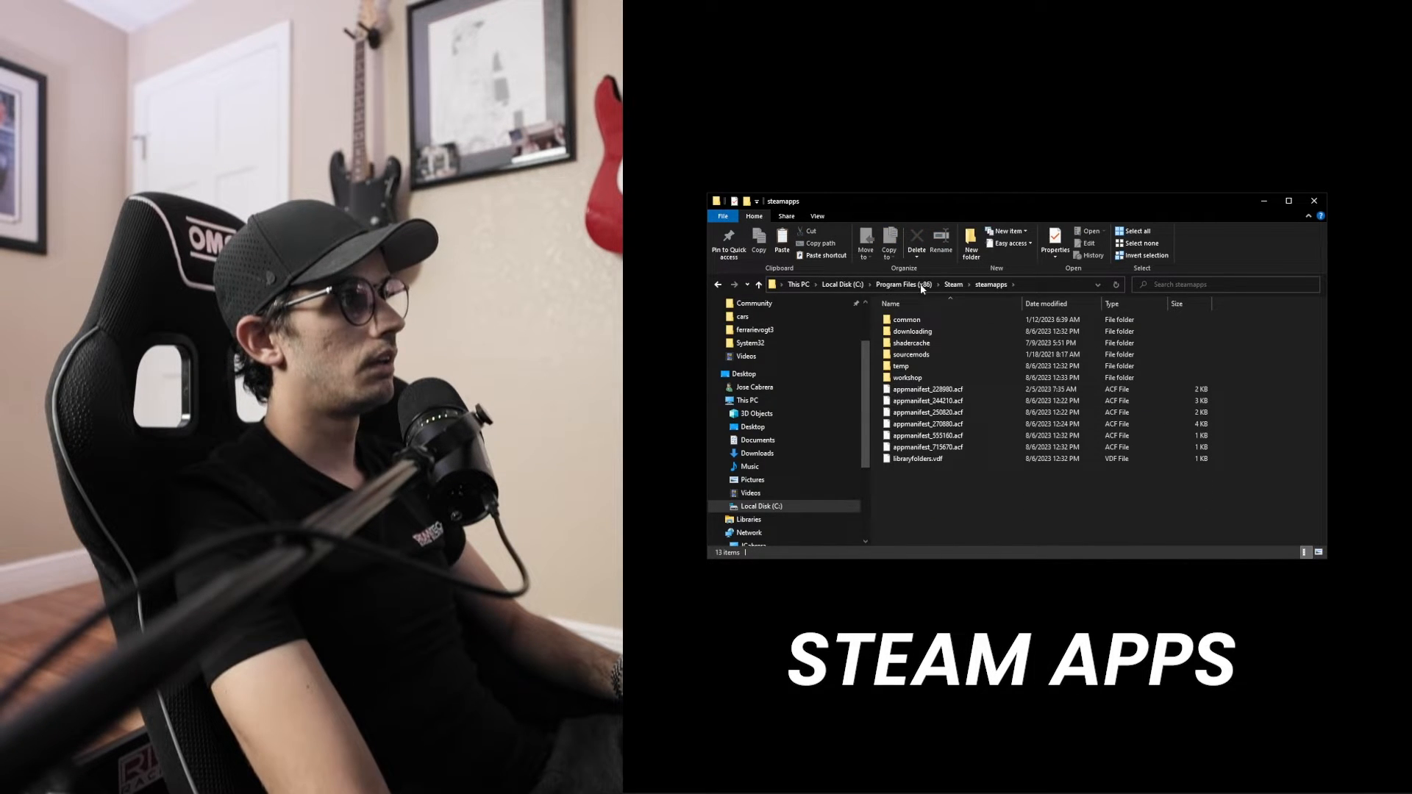
double_click(905, 319)
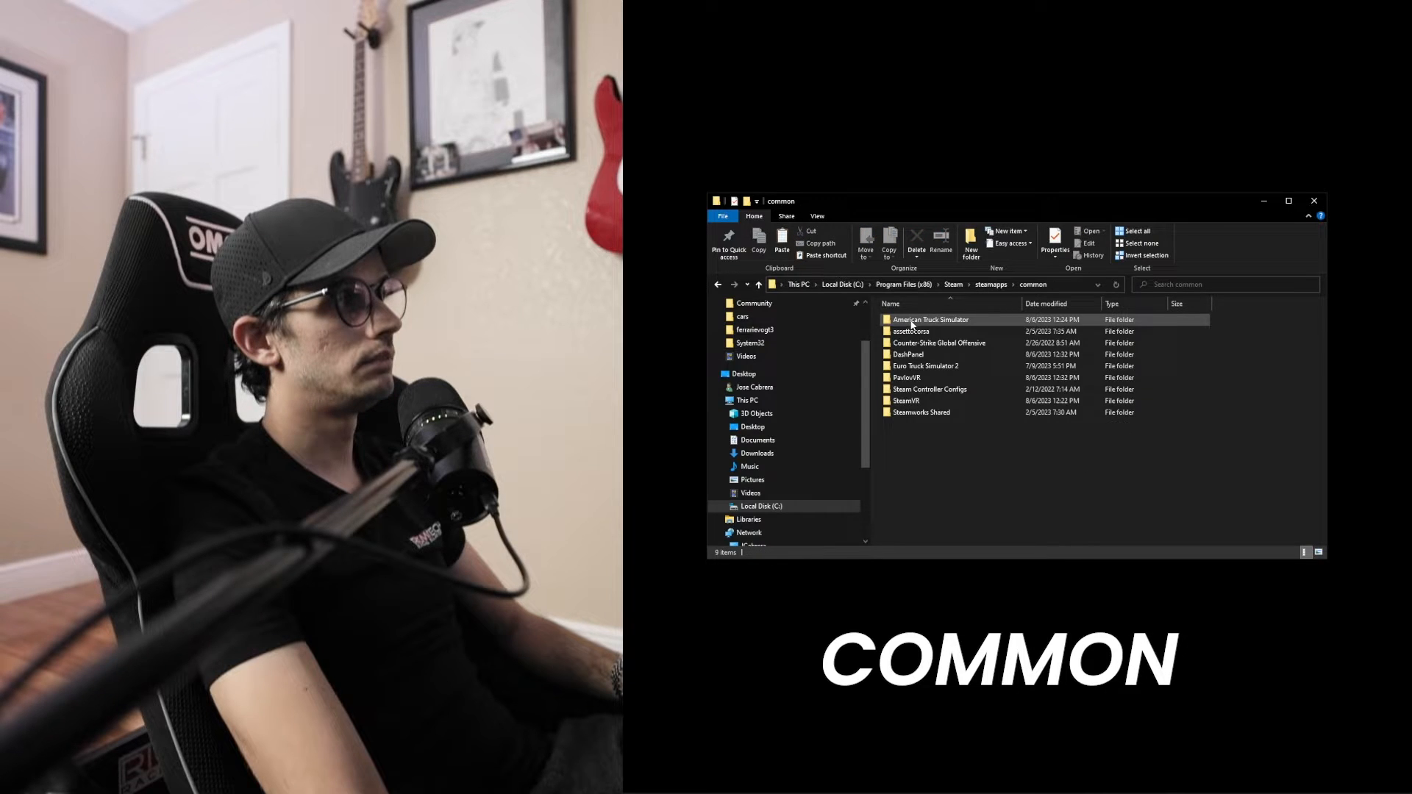
click(939, 342)
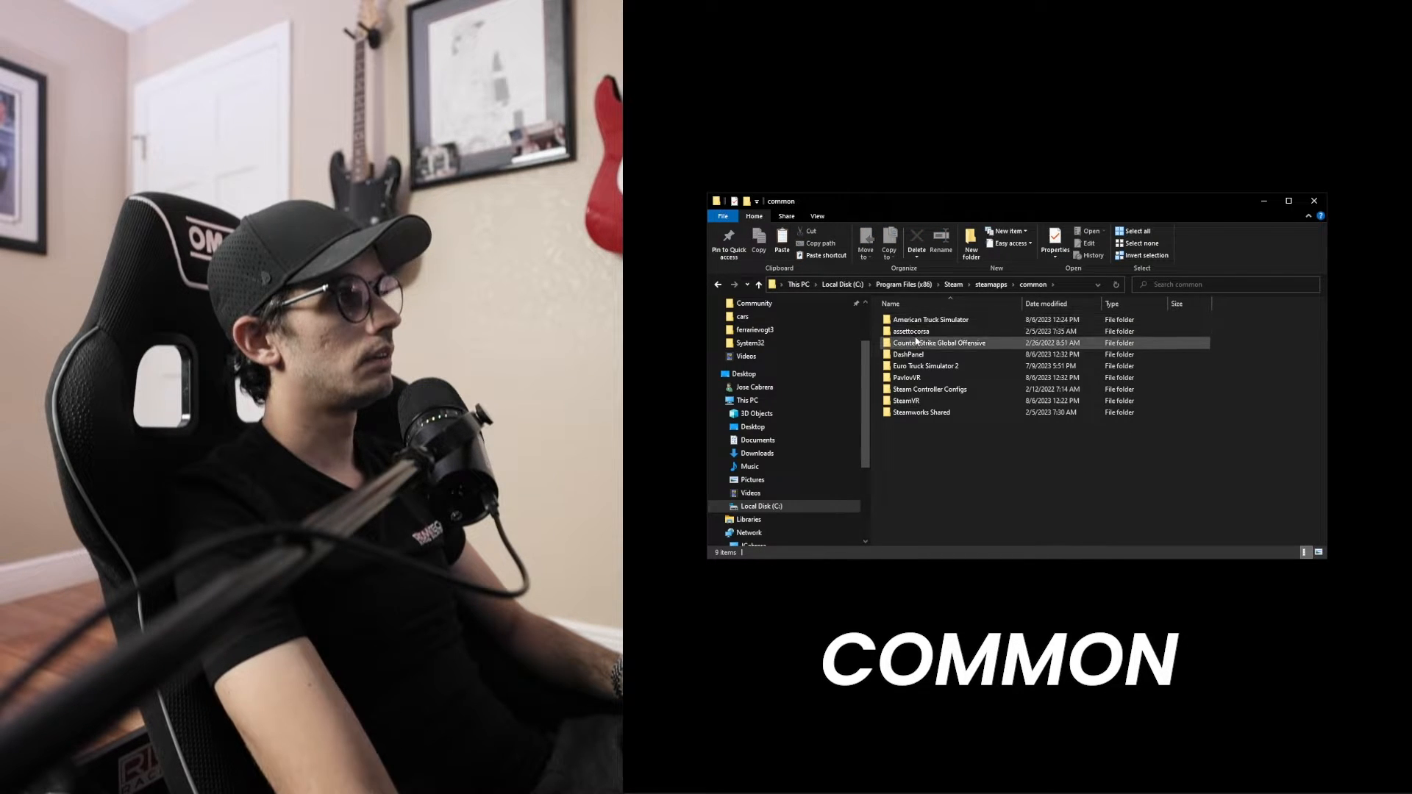
double_click(910, 331)
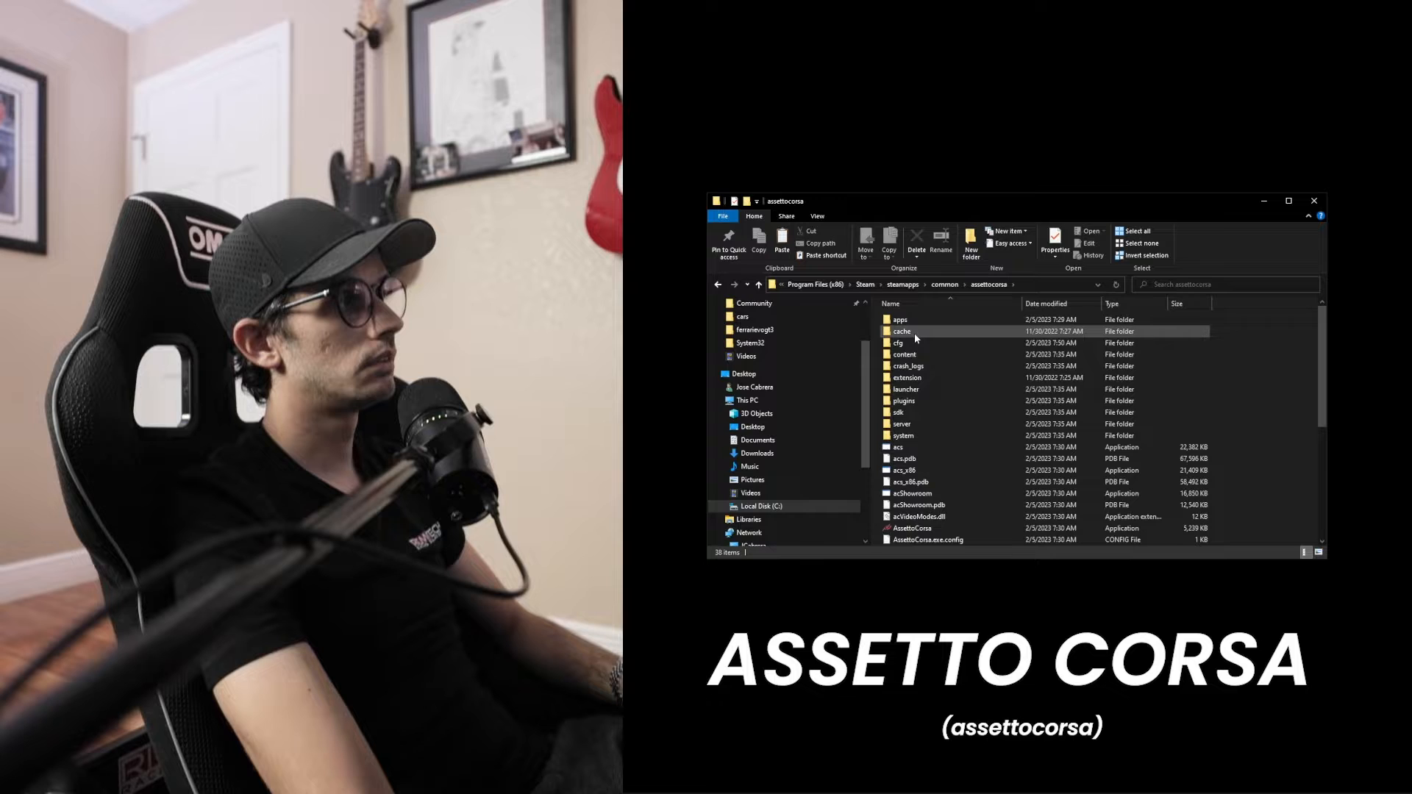
double_click(903, 354)
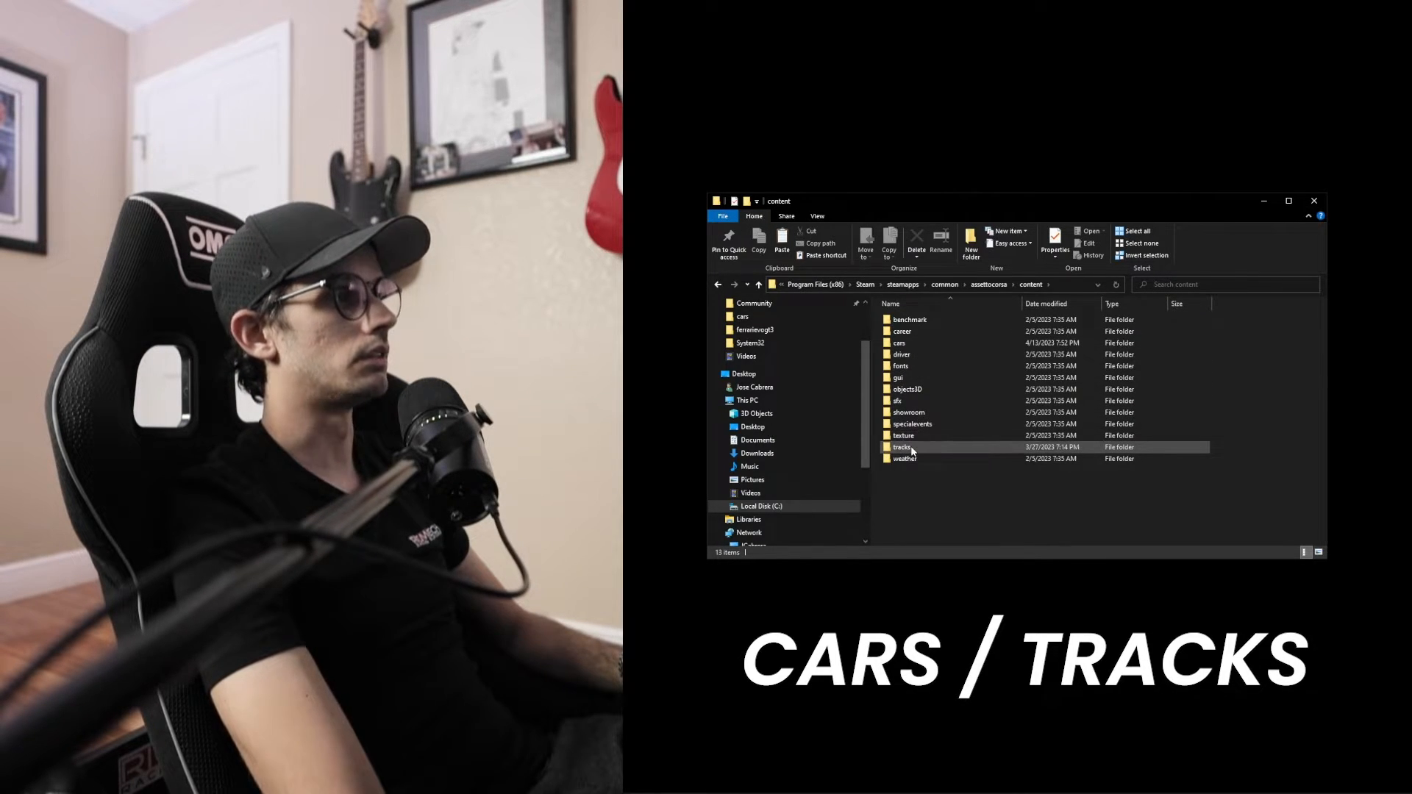
Scroll through Assetto Corsa's cars folder, then open the tracks folder.
click(899, 344)
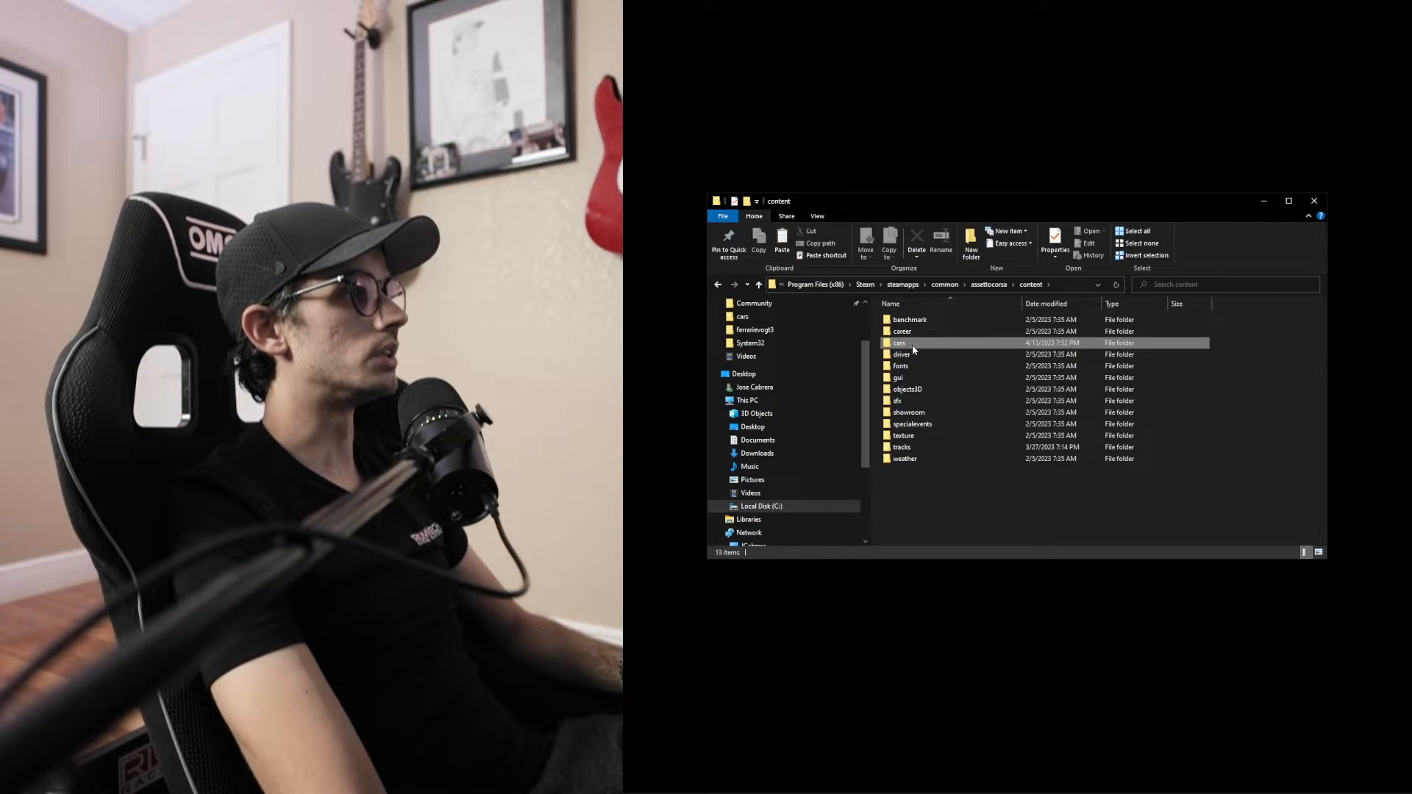
double_click(898, 343)
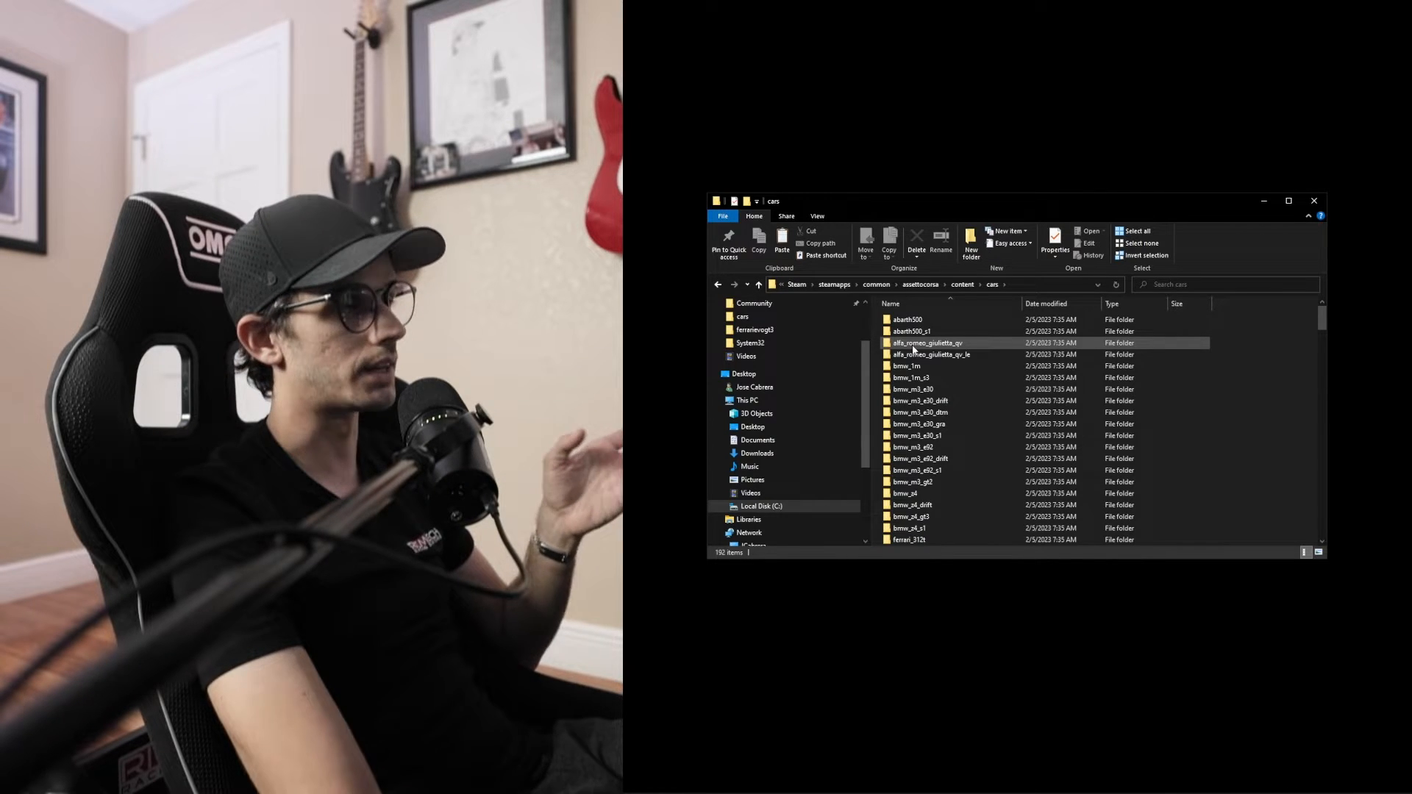
scroll(down, 3)
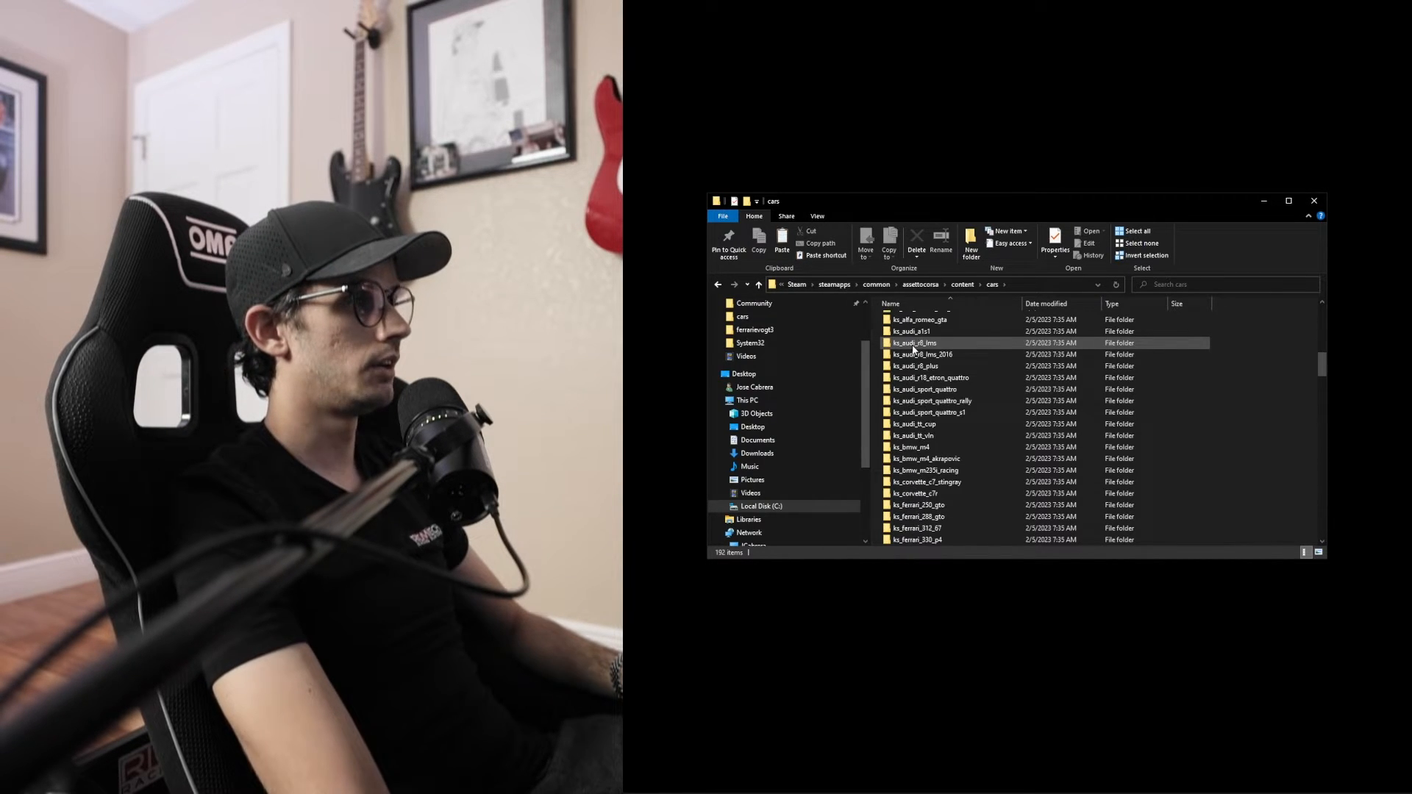
scroll(down, 3)
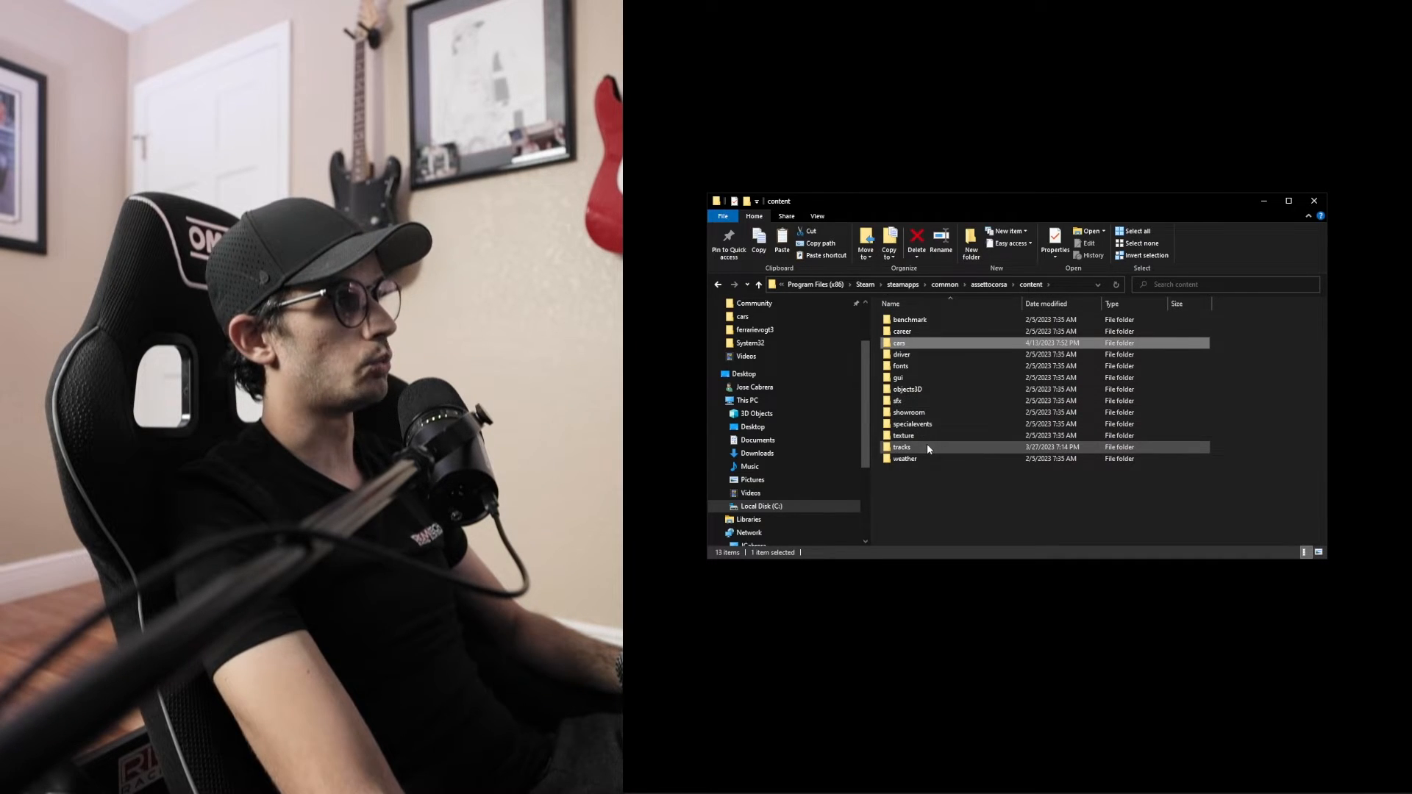
double_click(902, 447)
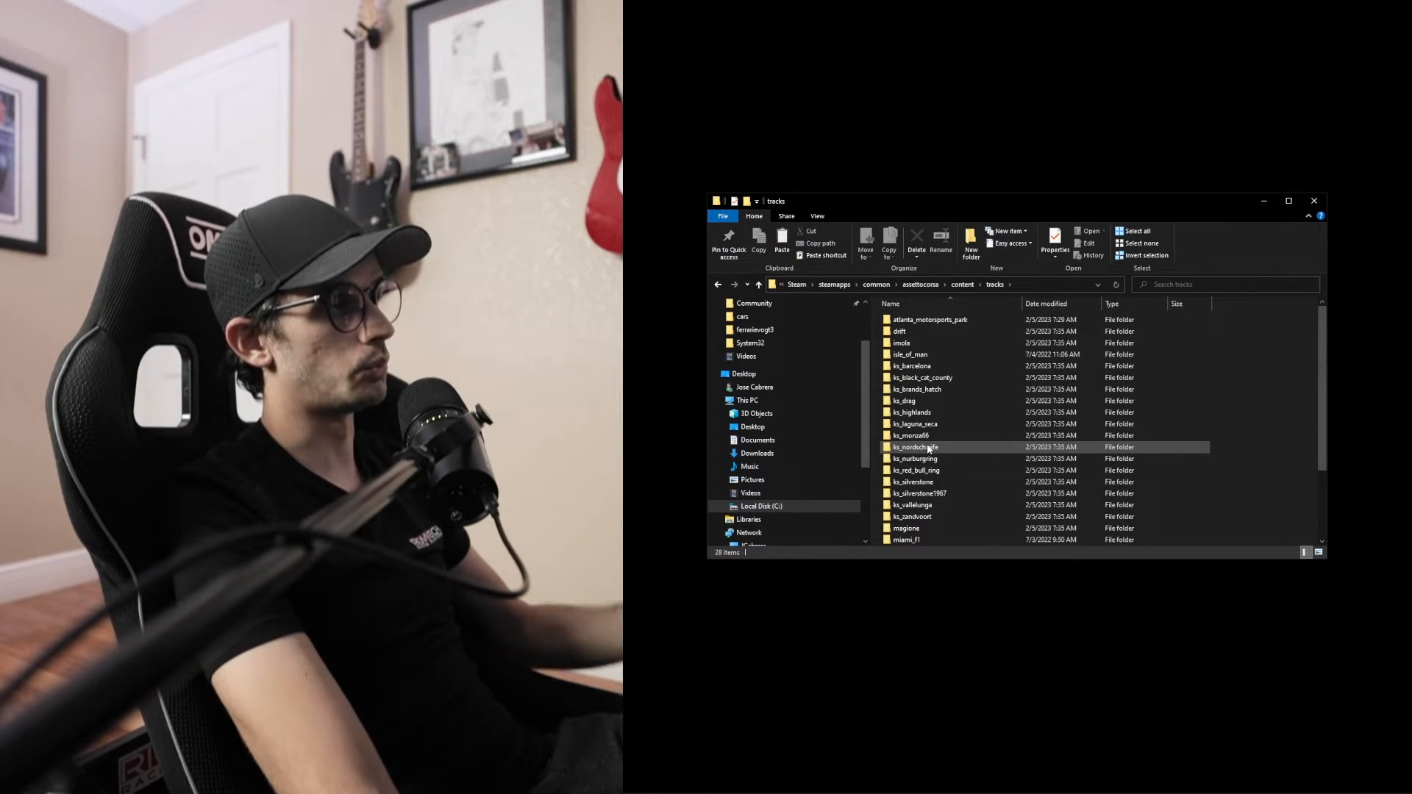